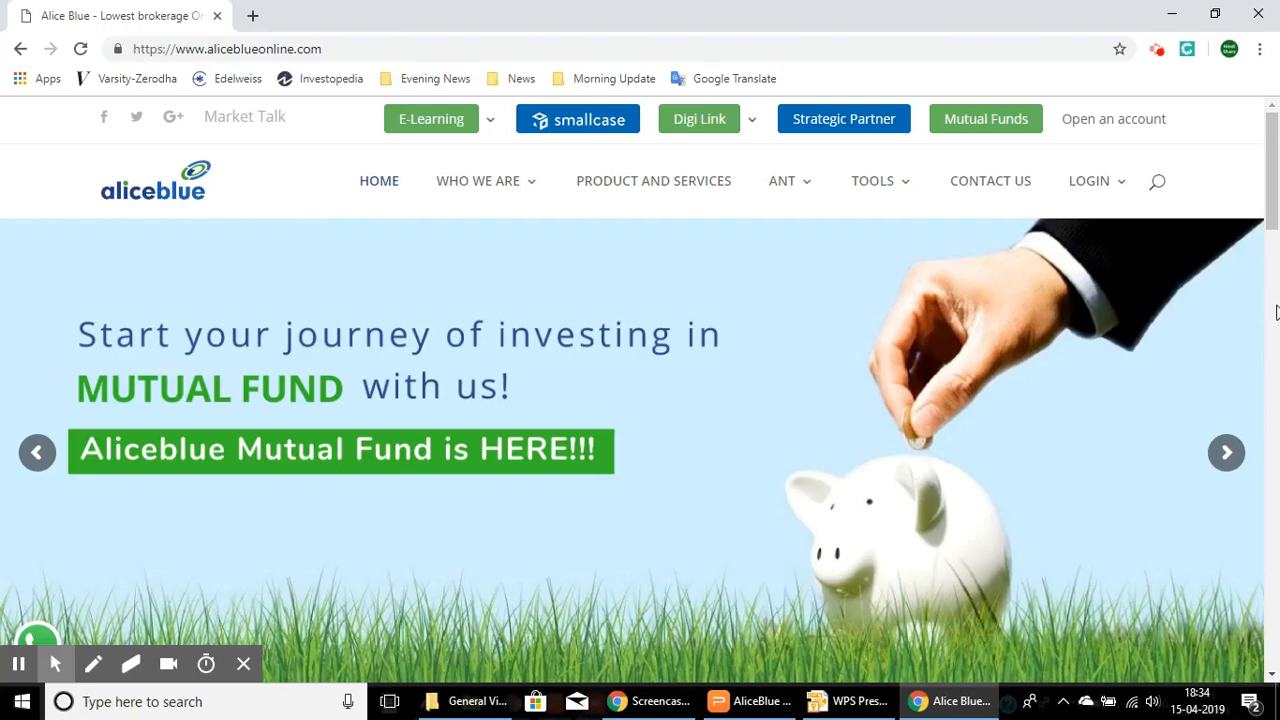
{"action": "mouse_move", "coordinate": [1115, 318]}
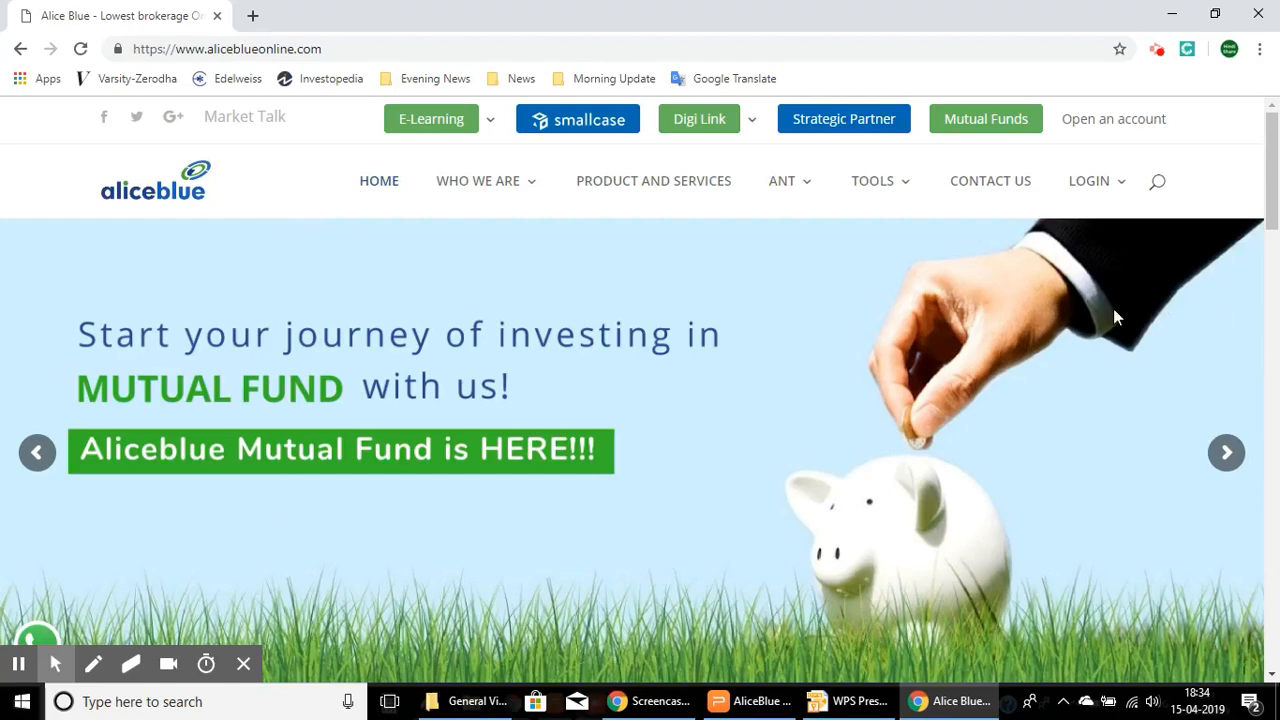
Scroll the Alice Blue home page down to the footer quick links.
{"action": "scroll", "scroll_direction": "down", "scroll_amount": 3}
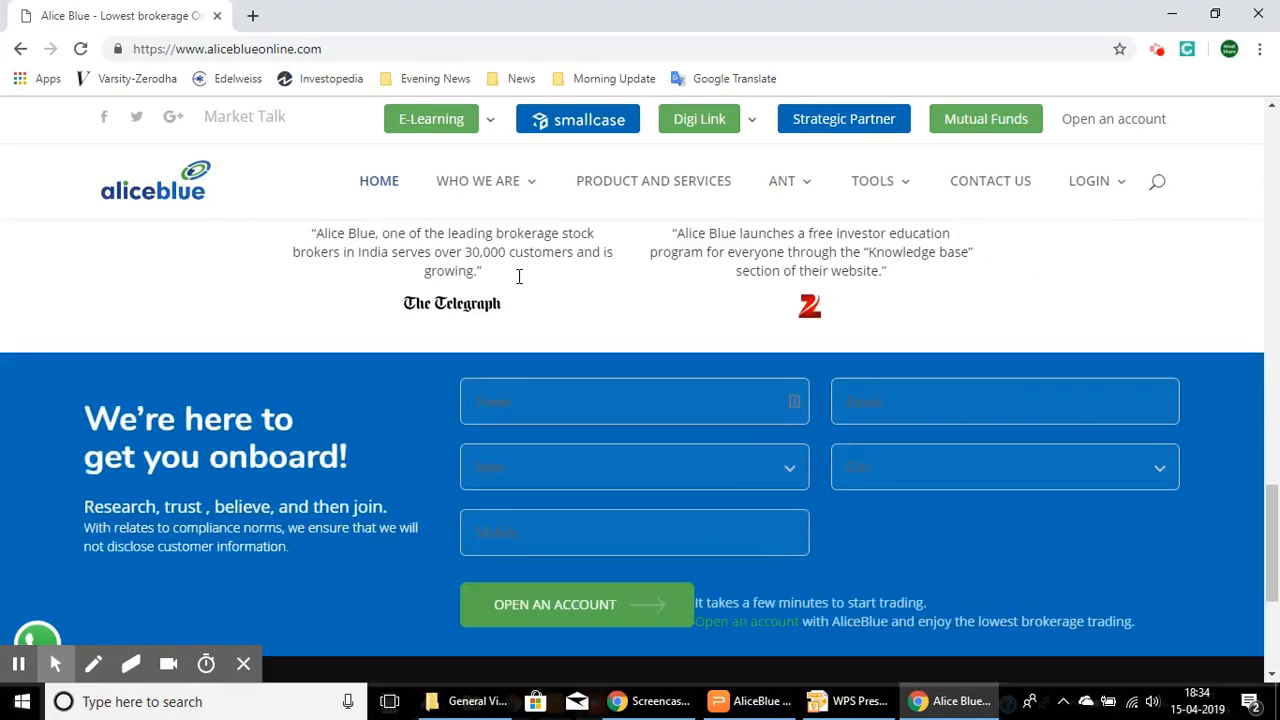
{"action": "scroll", "scroll_direction": "down", "scroll_amount": 3}
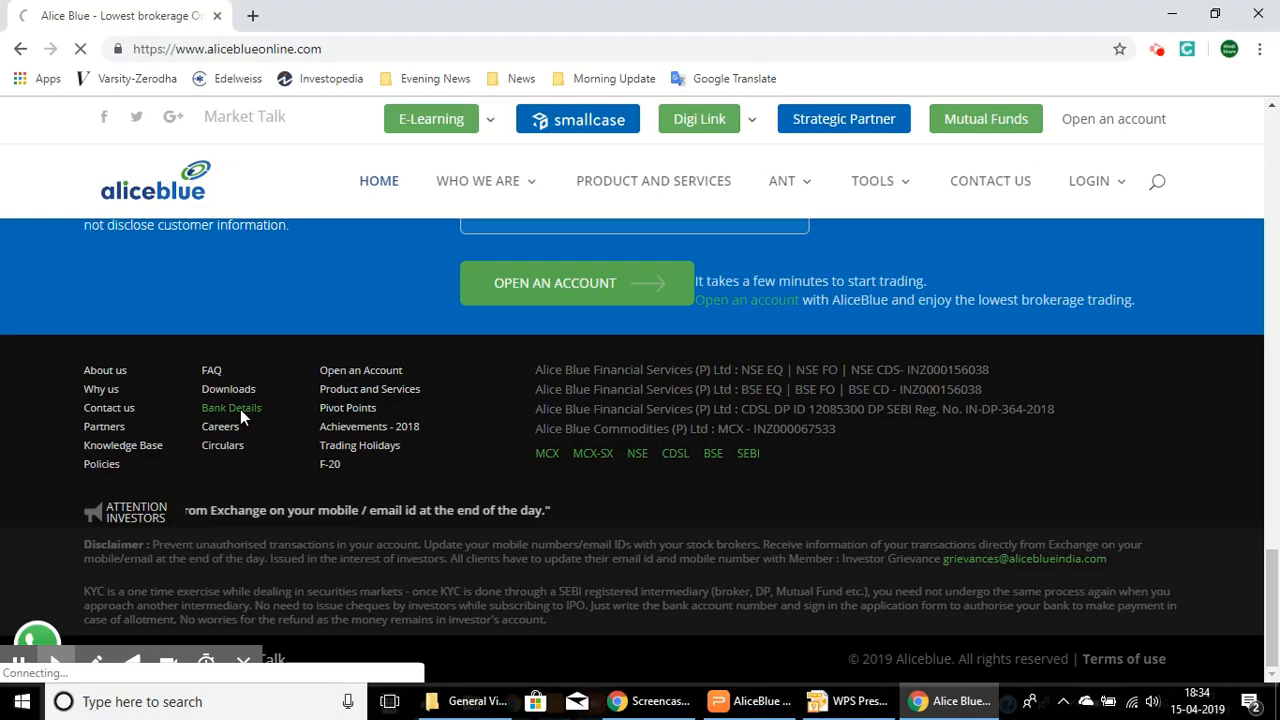
Open the Bank Details page from the footer link.
{"action": "left_click", "coordinate": [231, 407]}
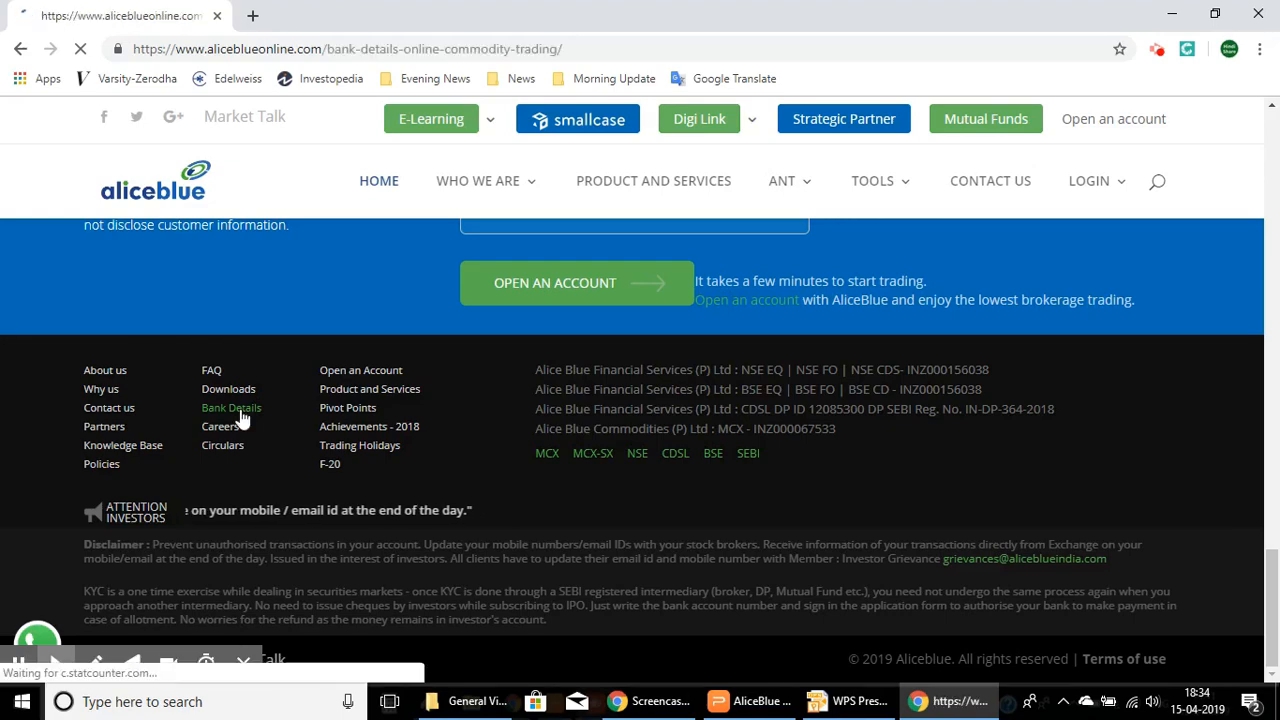
{"action": "left_click", "coordinate": [231, 407]}
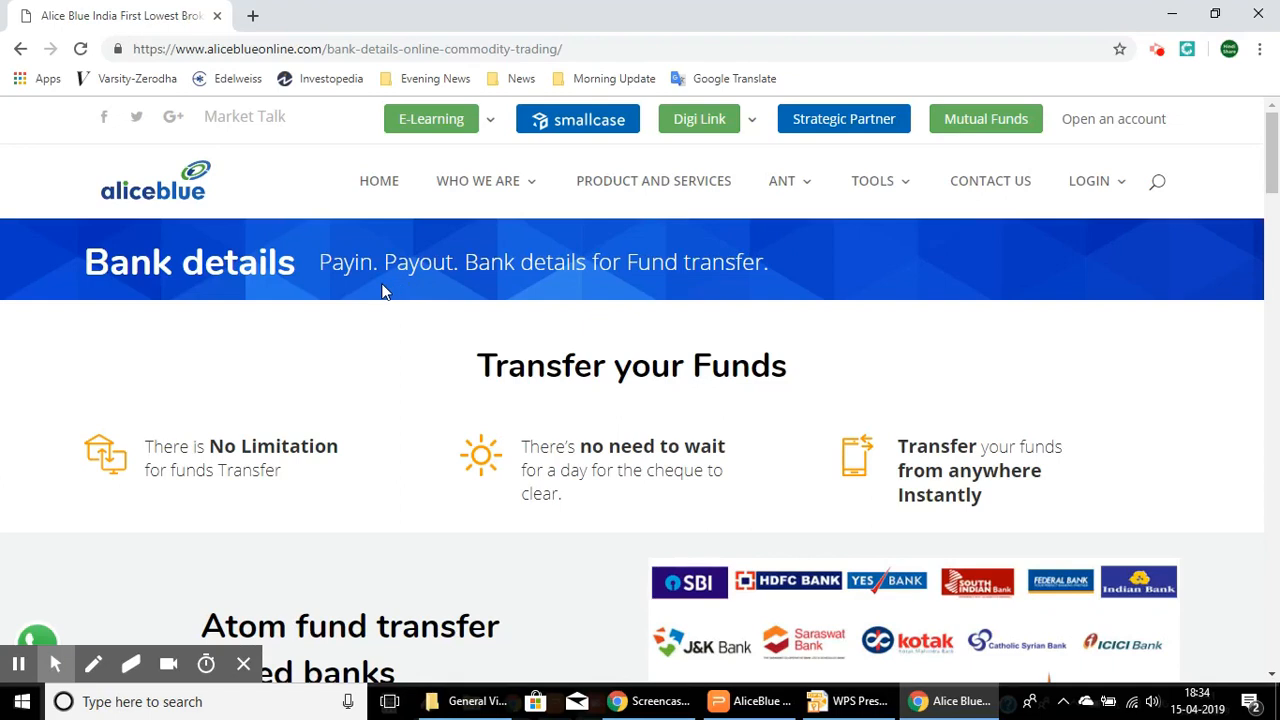
{"action": "mouse_move", "coordinate": [705, 261]}
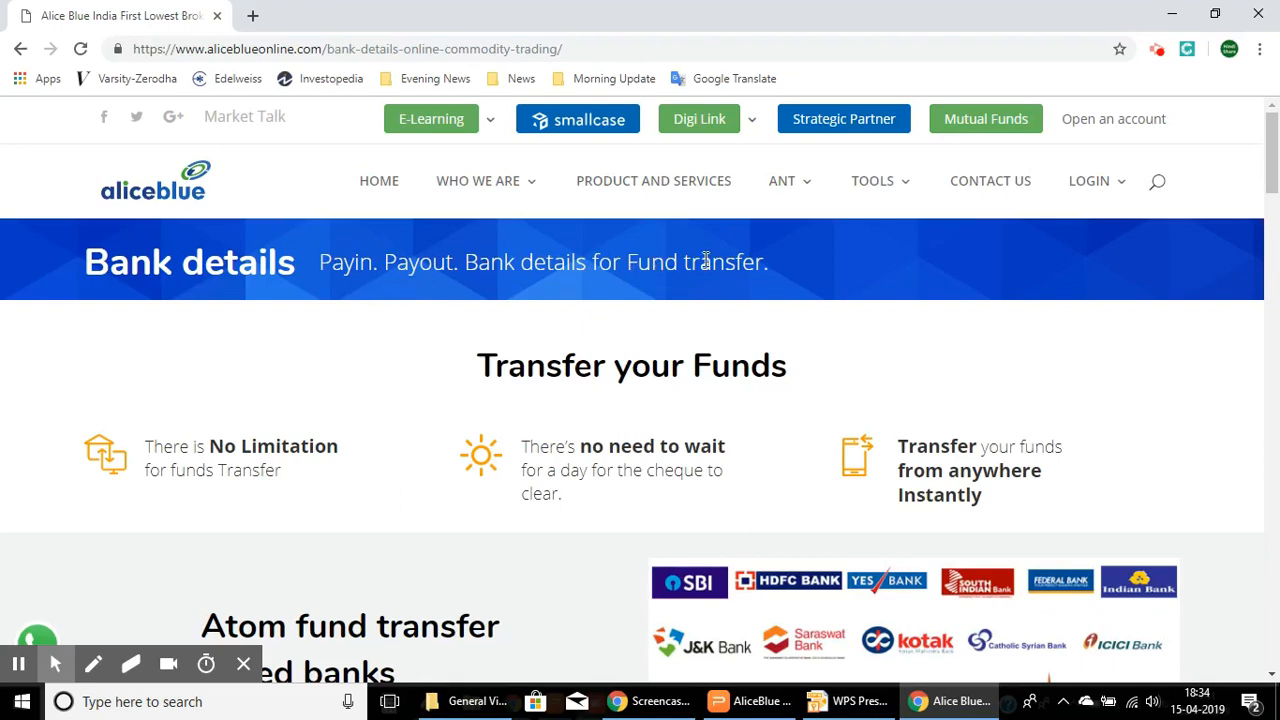
Scroll past the Atom fund transfer linked bank logos toward the Bank Details section.
{"action": "scroll", "scroll_direction": "down", "scroll_amount": 3}
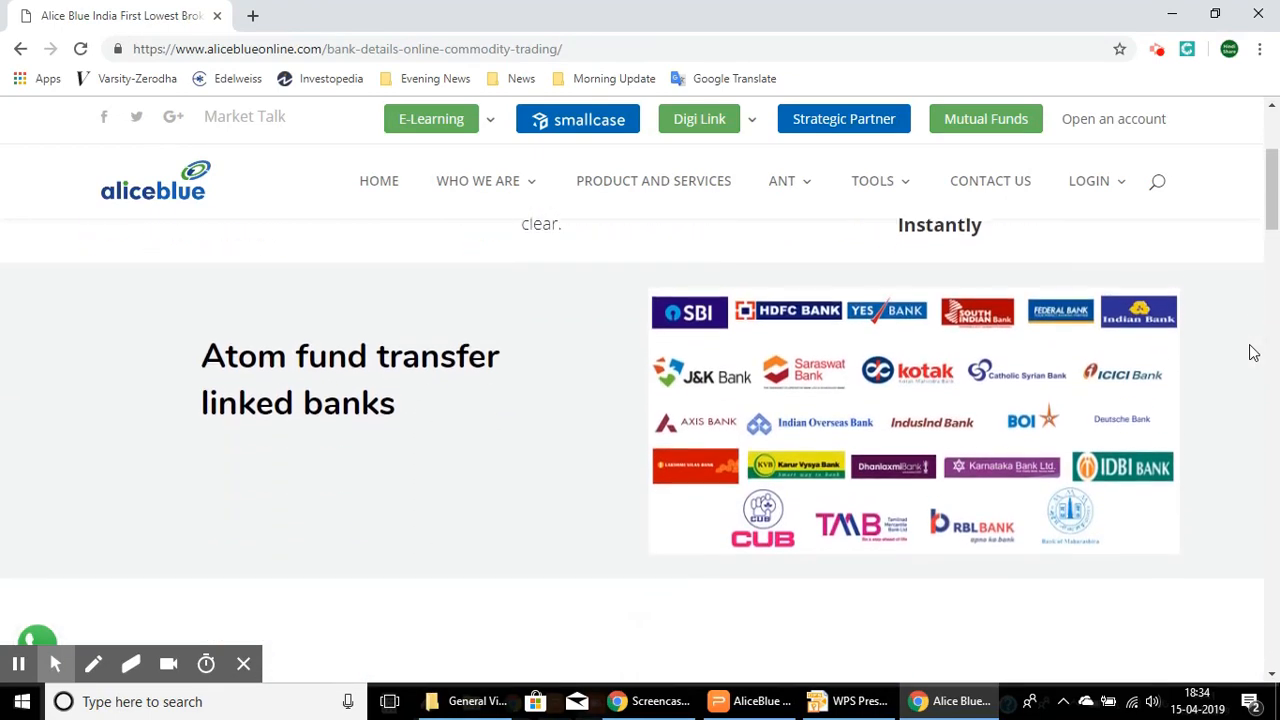
{"action": "scroll", "scroll_direction": "down", "scroll_amount": 3}
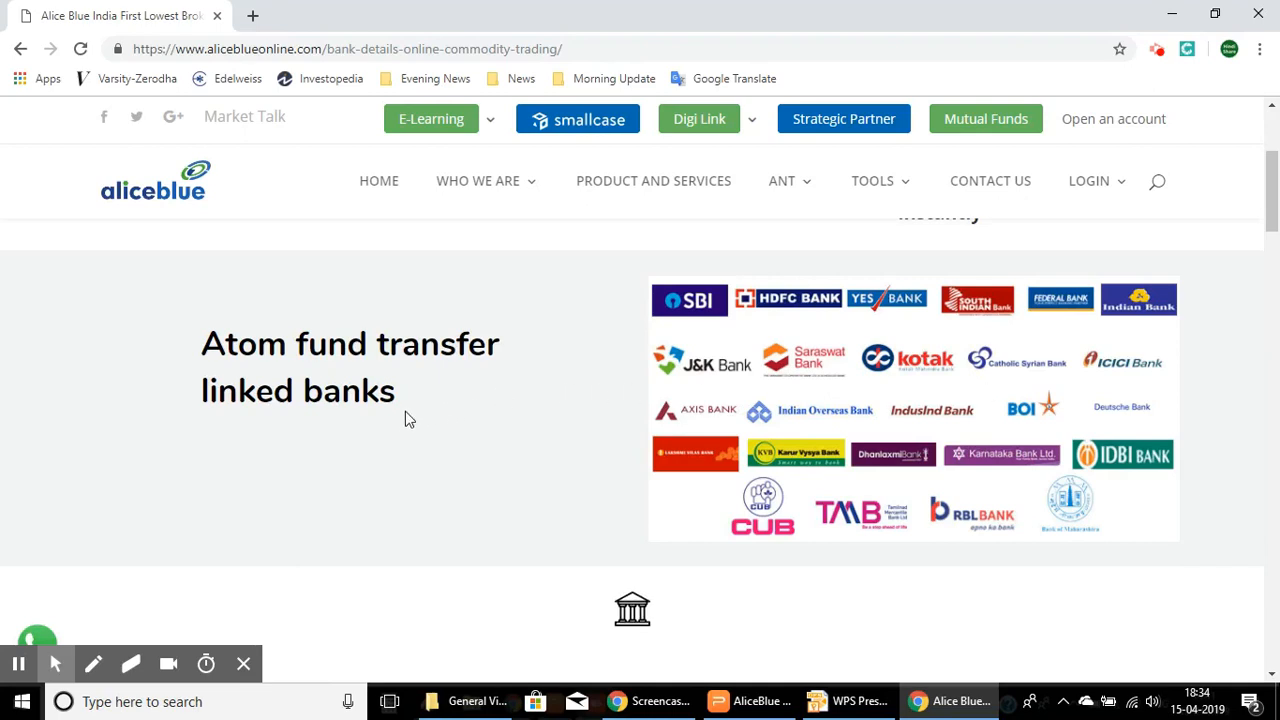
{"action": "mouse_move", "coordinate": [745, 530]}
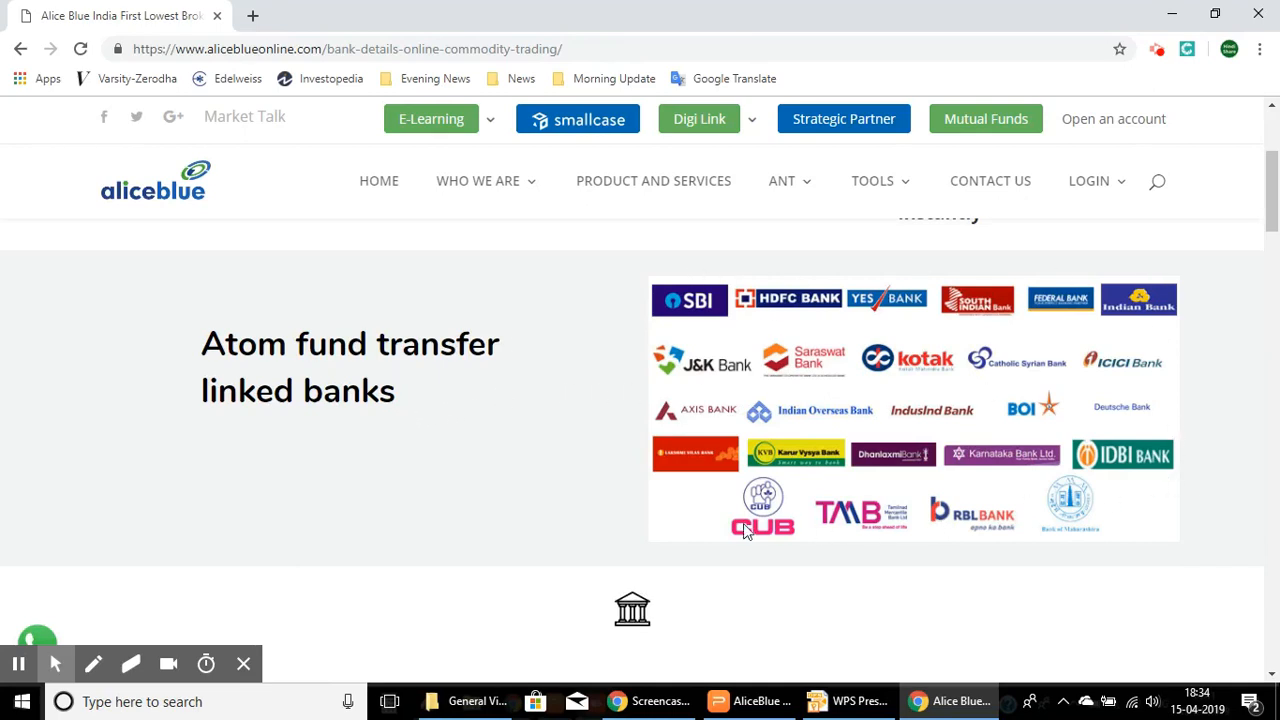
{"action": "mouse_move", "coordinate": [660, 363]}
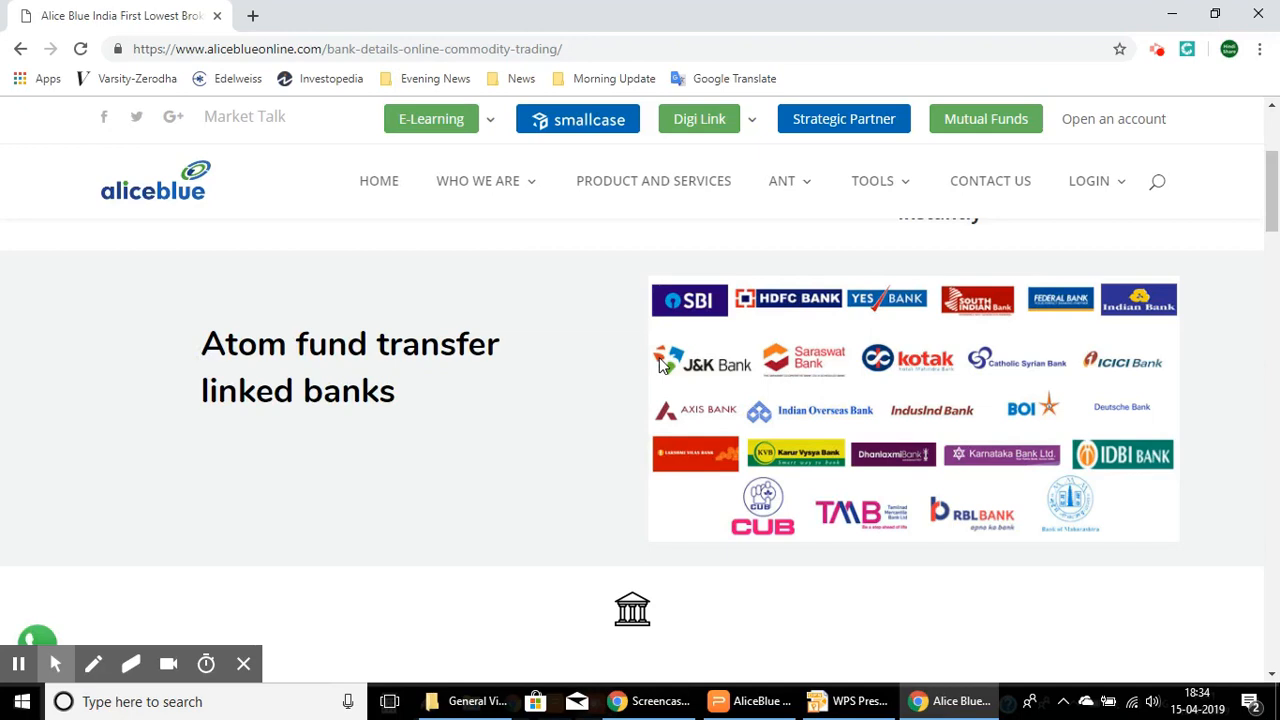
{"action": "mouse_move", "coordinate": [1115, 495]}
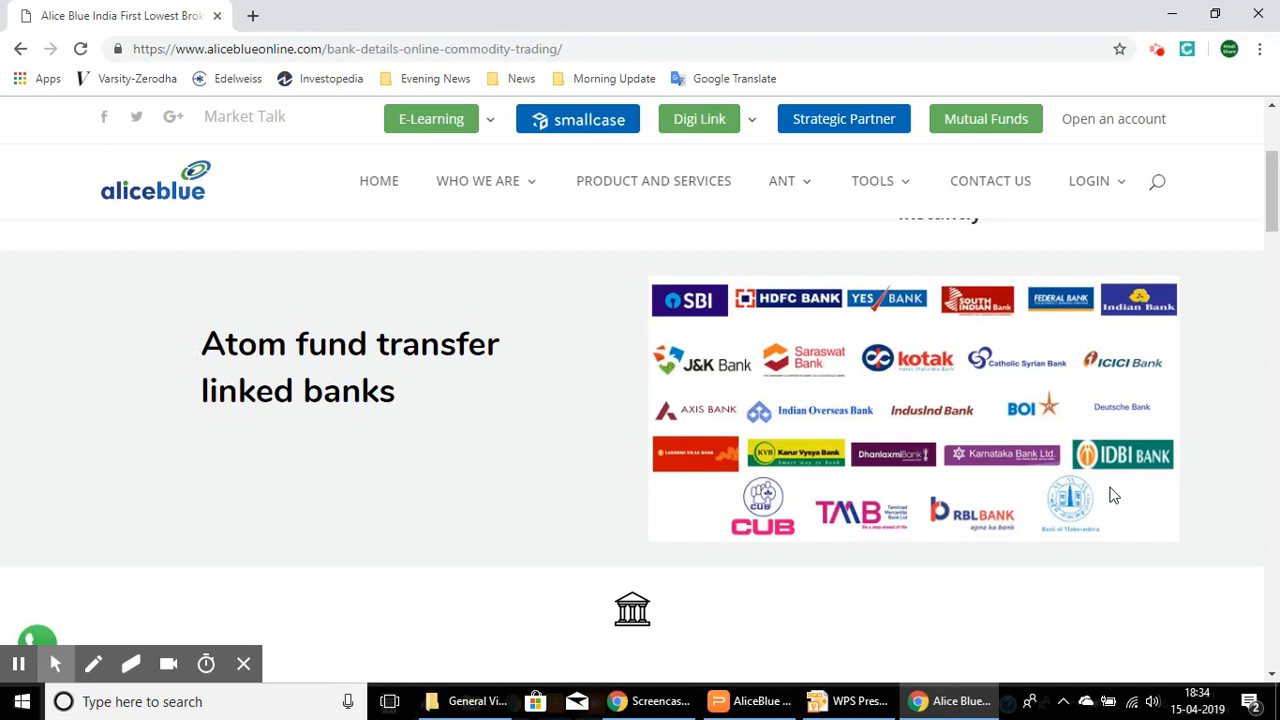
{"action": "mouse_move", "coordinate": [768, 483]}
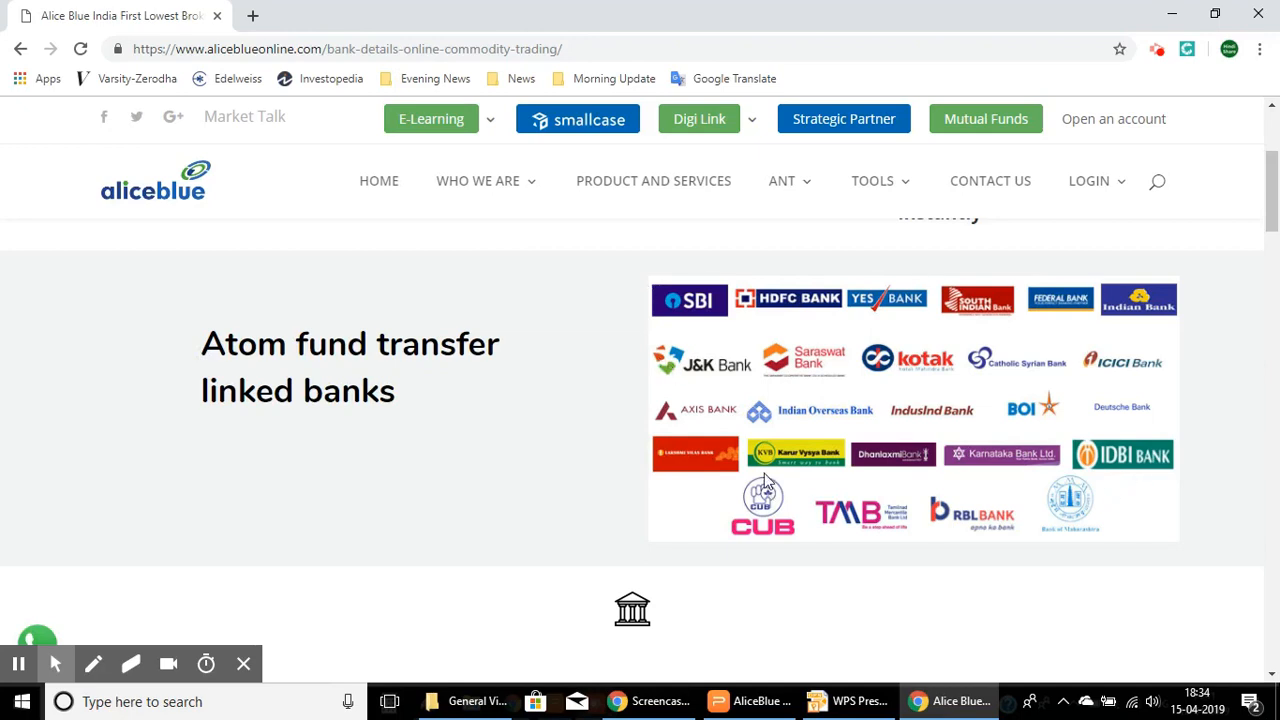
{"action": "mouse_move", "coordinate": [670, 443]}
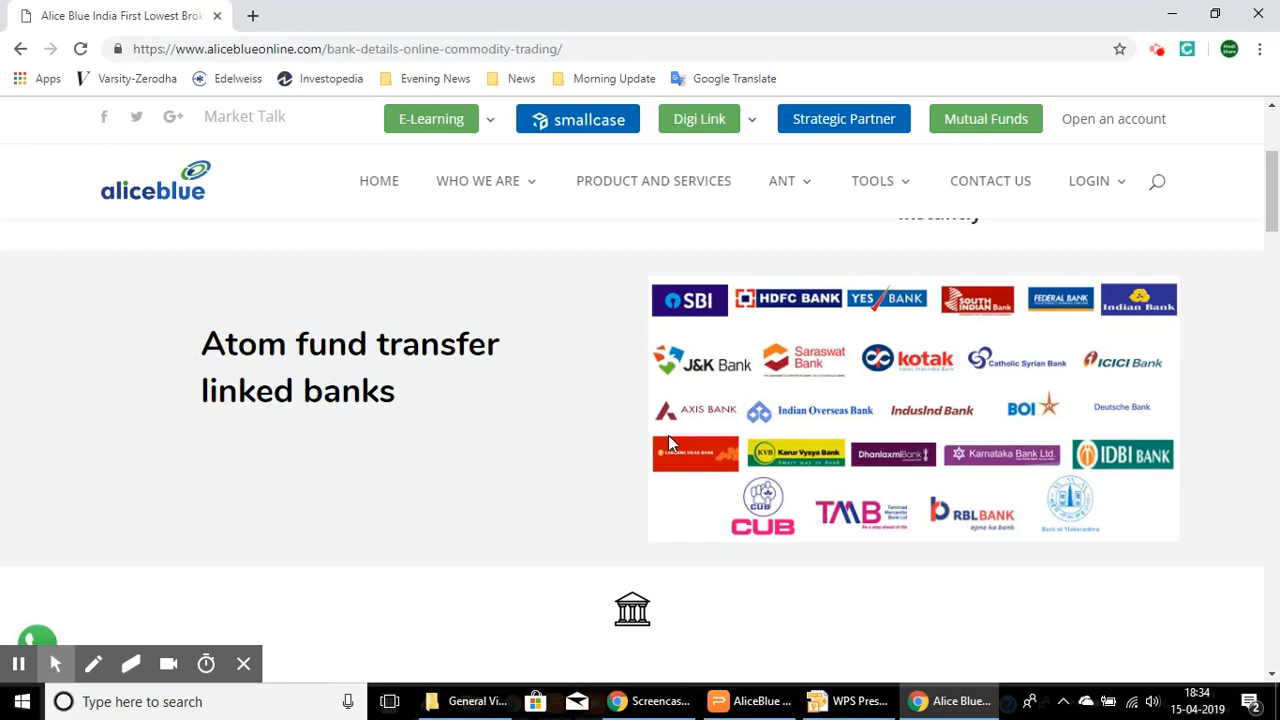
{"action": "mouse_move", "coordinate": [668, 446]}
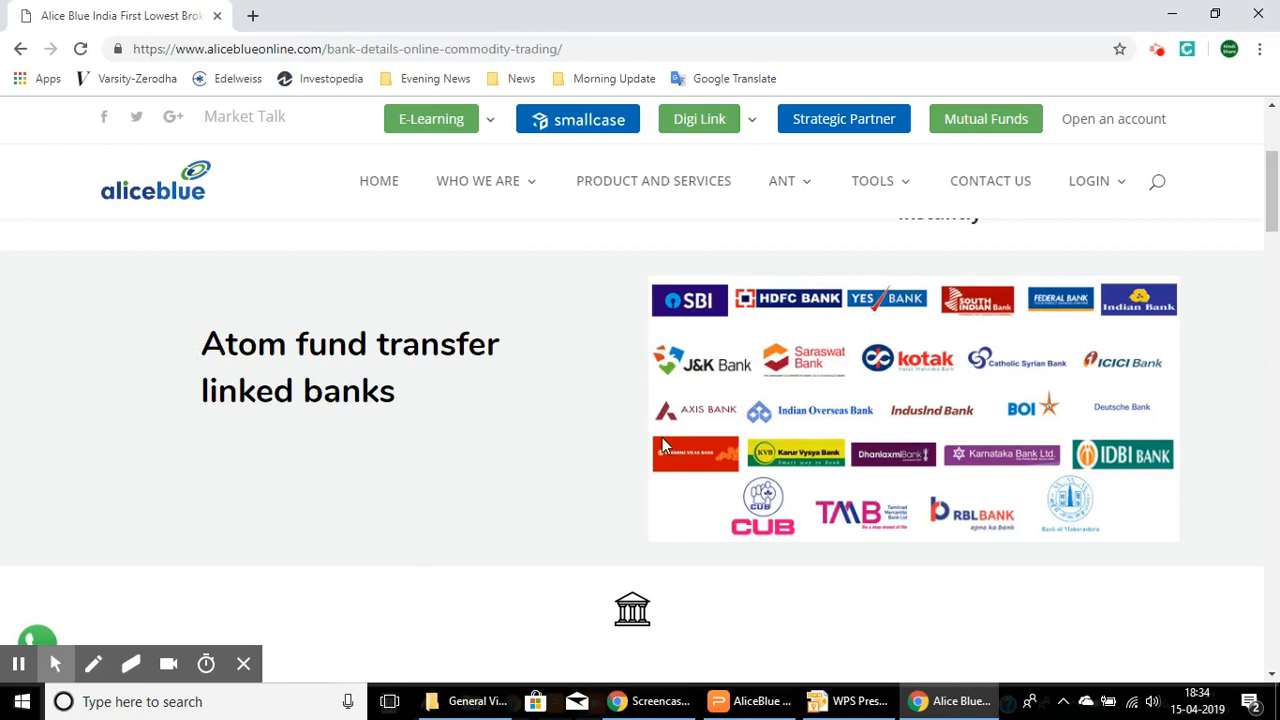
{"action": "mouse_move", "coordinate": [573, 377]}
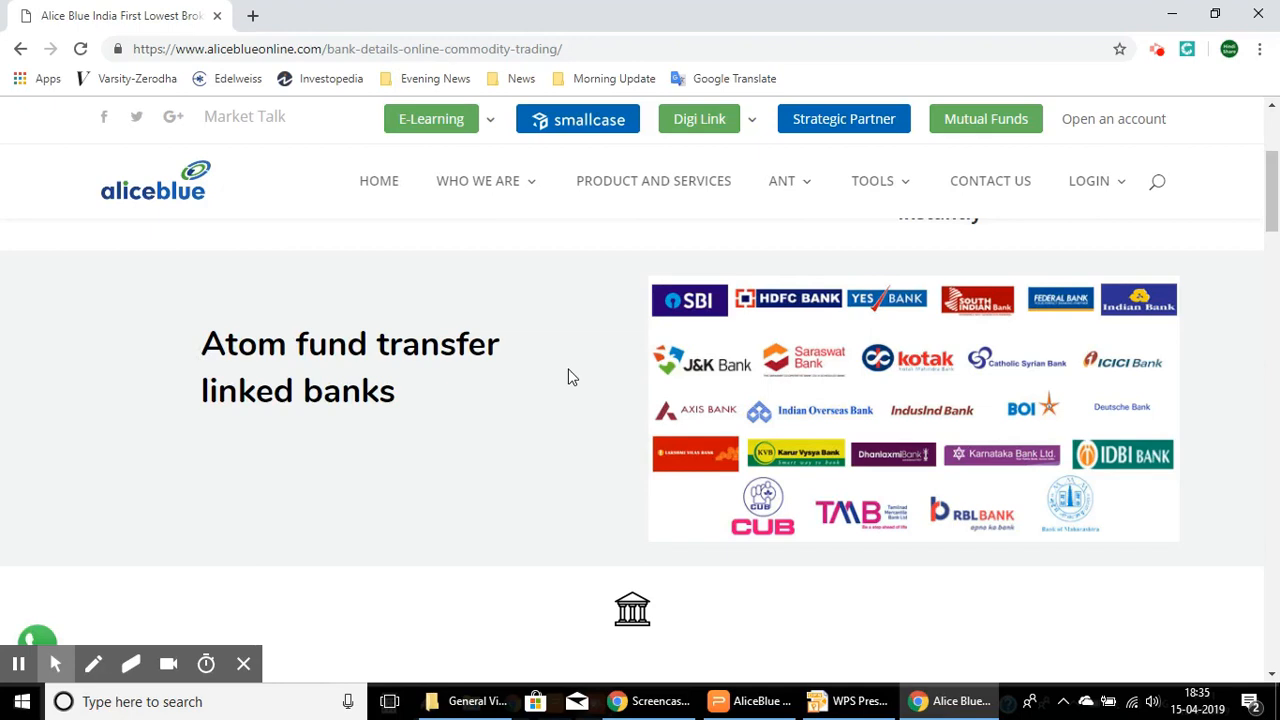
{"action": "mouse_move", "coordinate": [697, 310]}
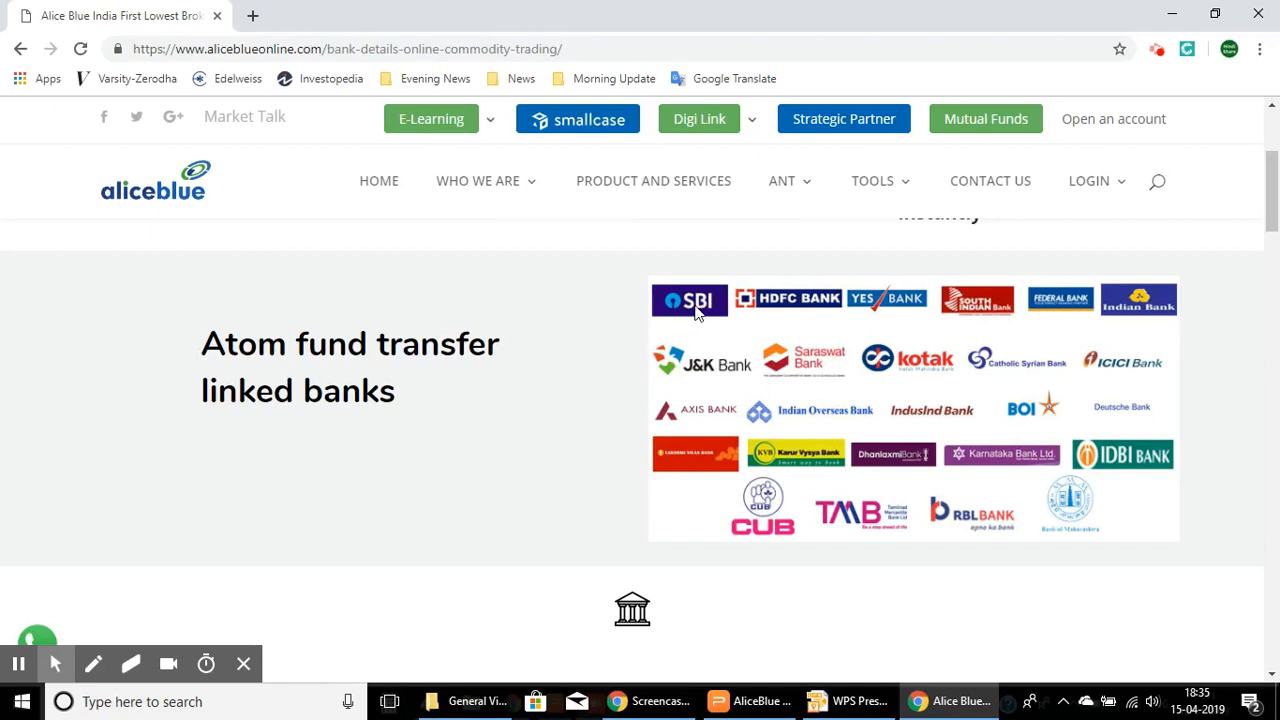
{"action": "mouse_move", "coordinate": [600, 461]}
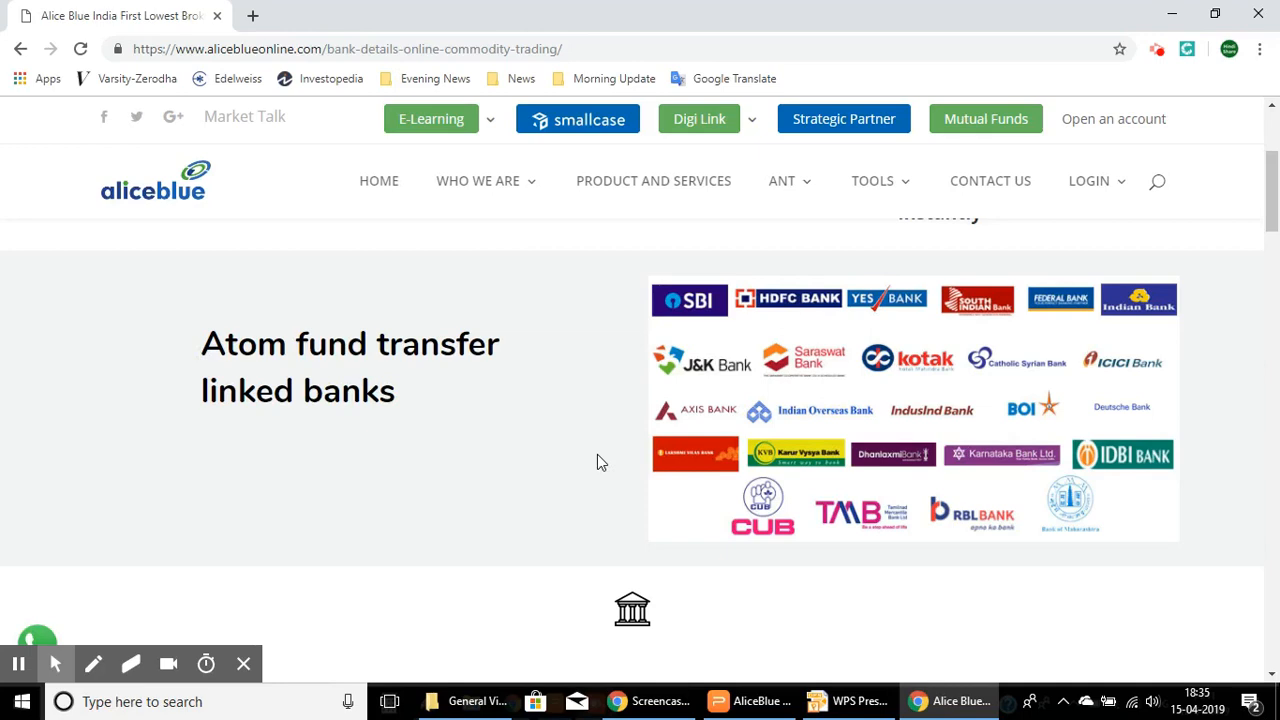
{"action": "mouse_move", "coordinate": [563, 440]}
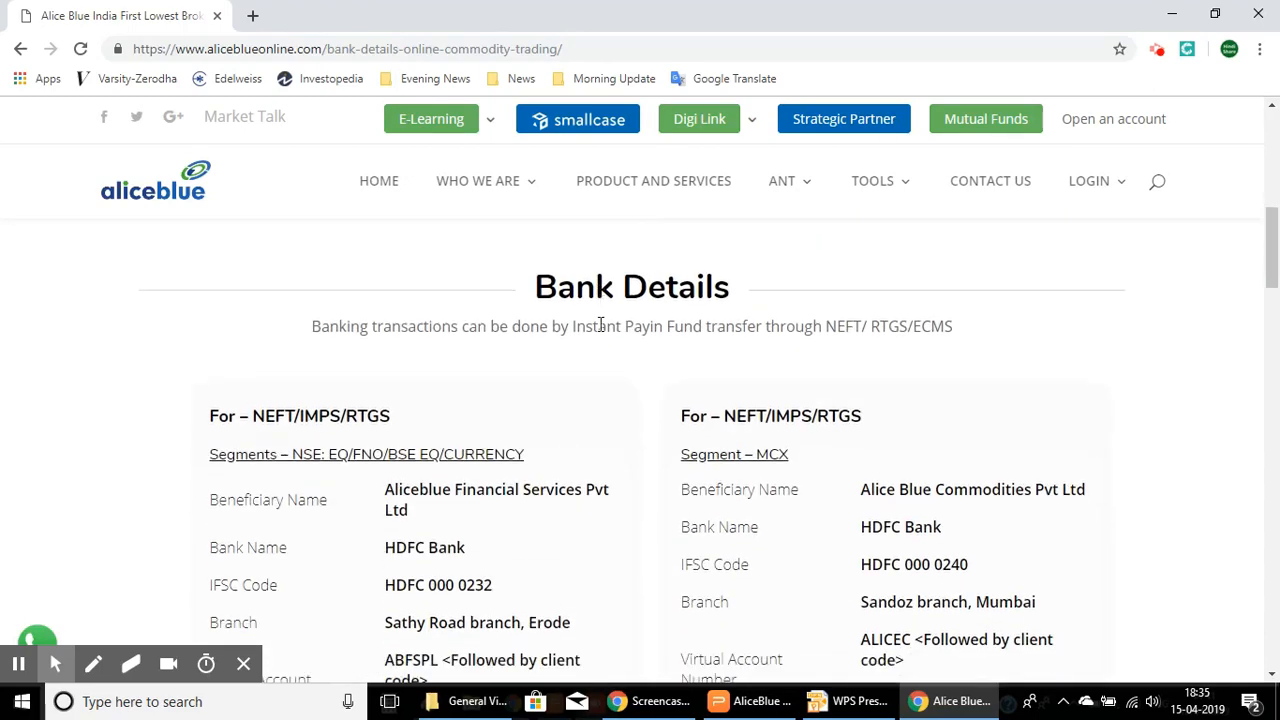
{"action": "scroll", "scroll_direction": "down", "scroll_amount": 3}
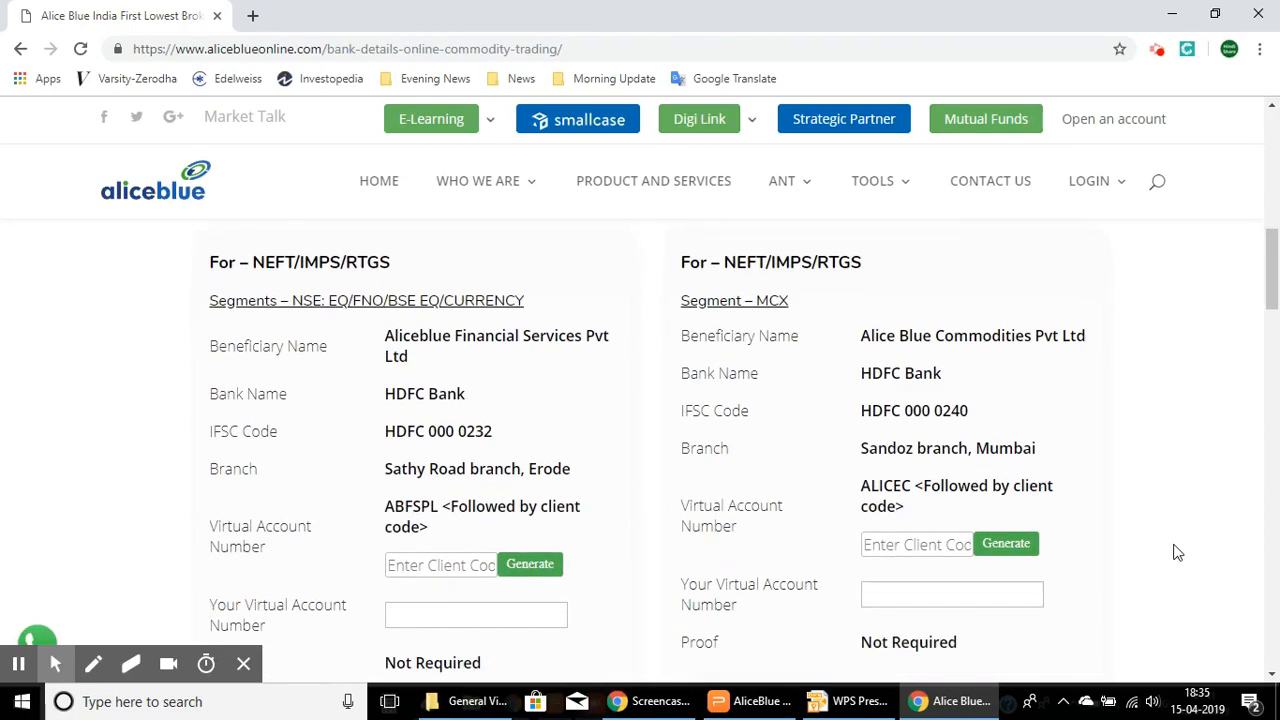
{"action": "left_click", "coordinate": [530, 564]}
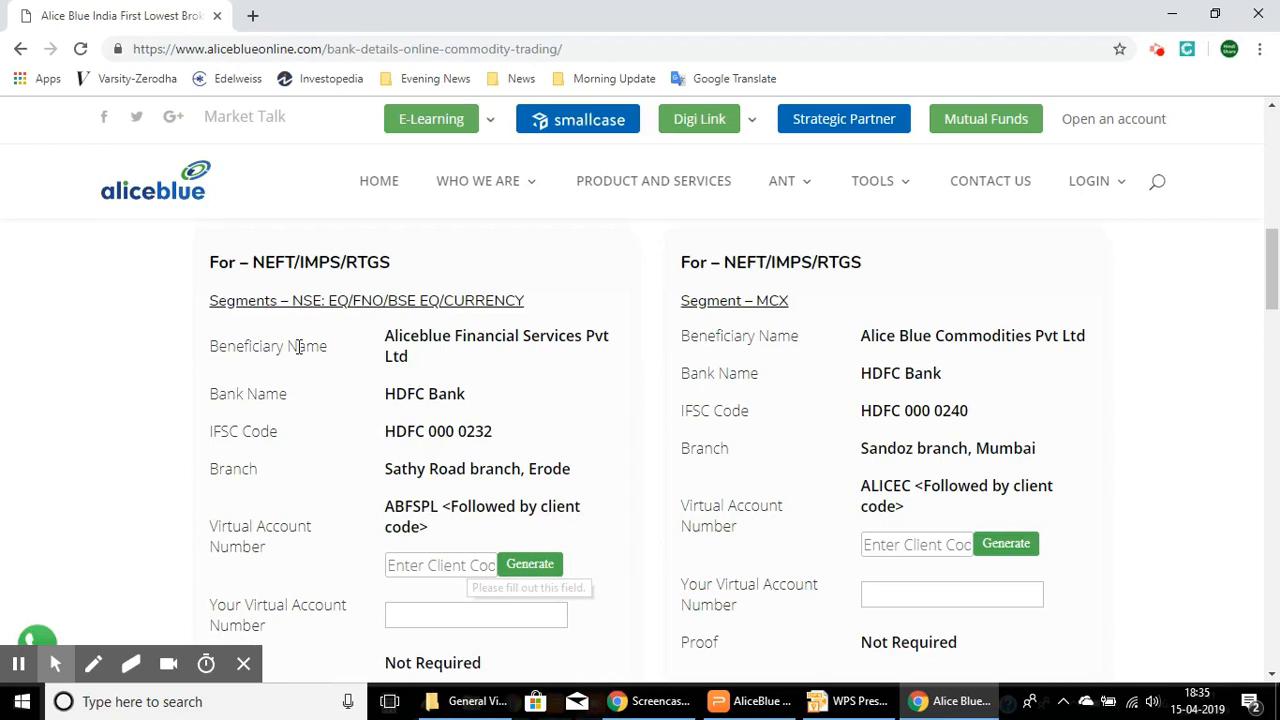
{"action": "scroll", "scroll_direction": "up", "scroll_amount": 3}
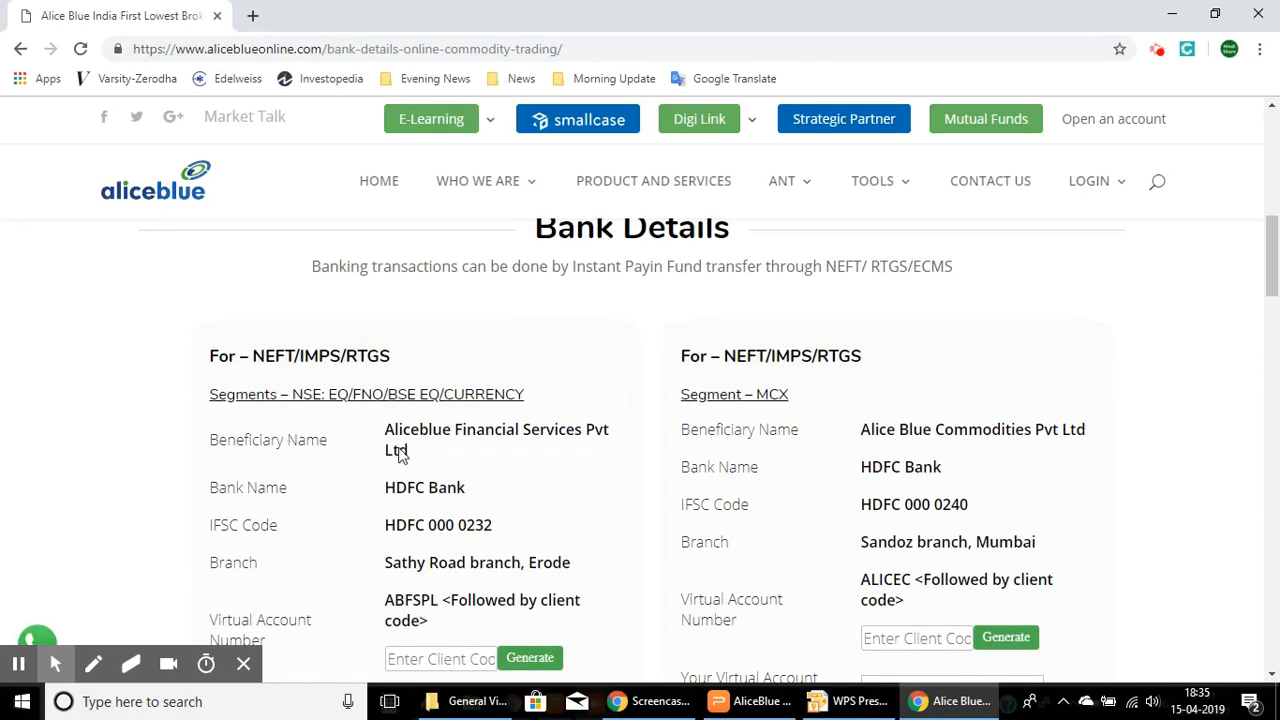
{"action": "mouse_move", "coordinate": [213, 517]}
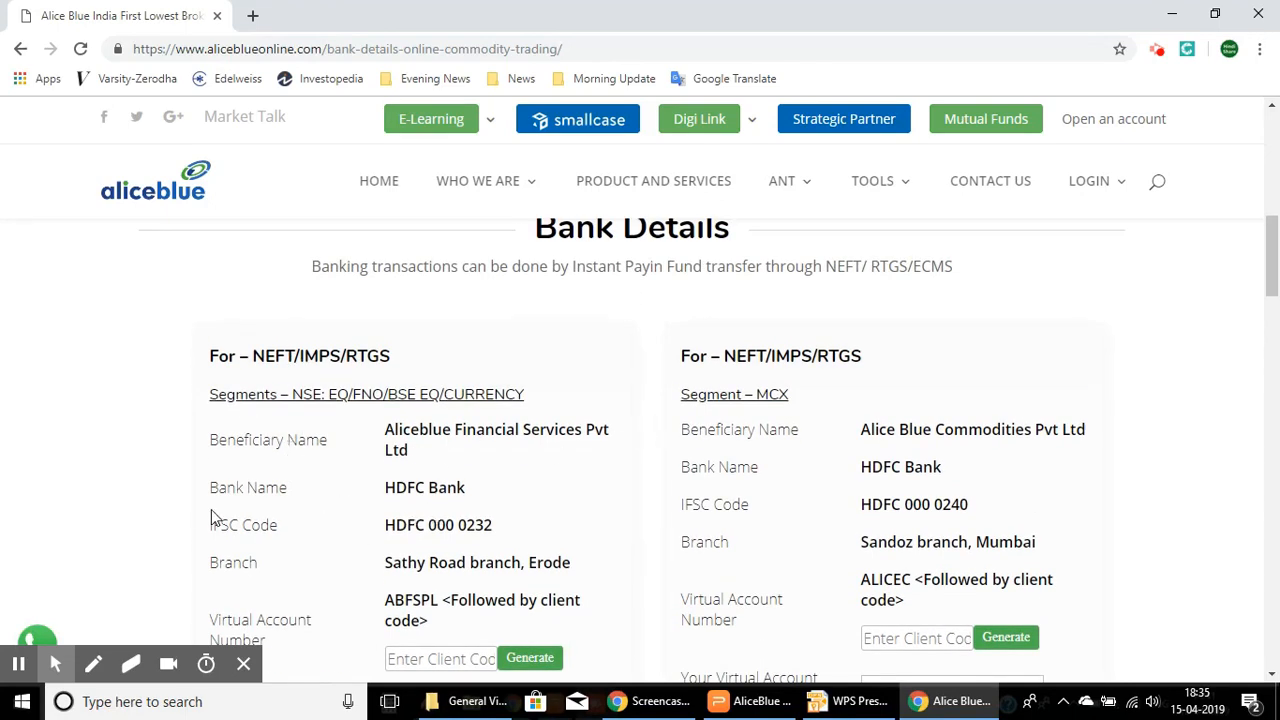
{"action": "scroll", "scroll_direction": "down", "scroll_amount": 3}
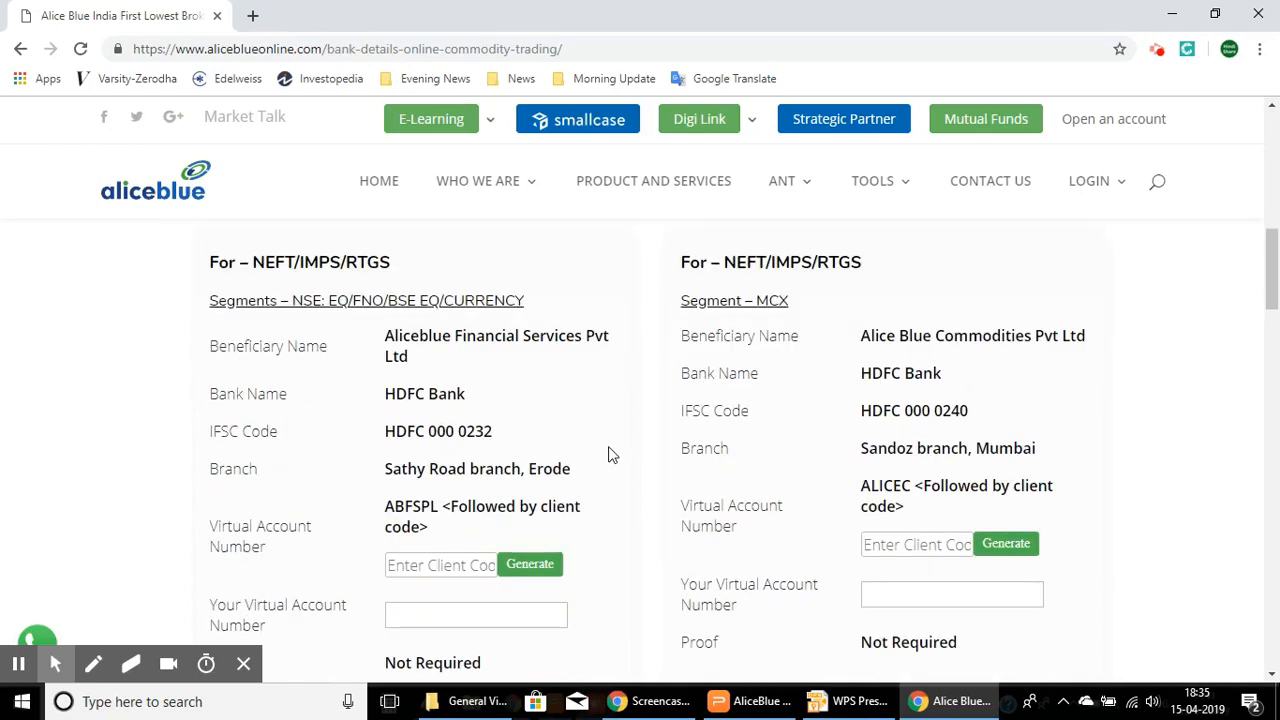
{"action": "left_click", "coordinate": [441, 564]}
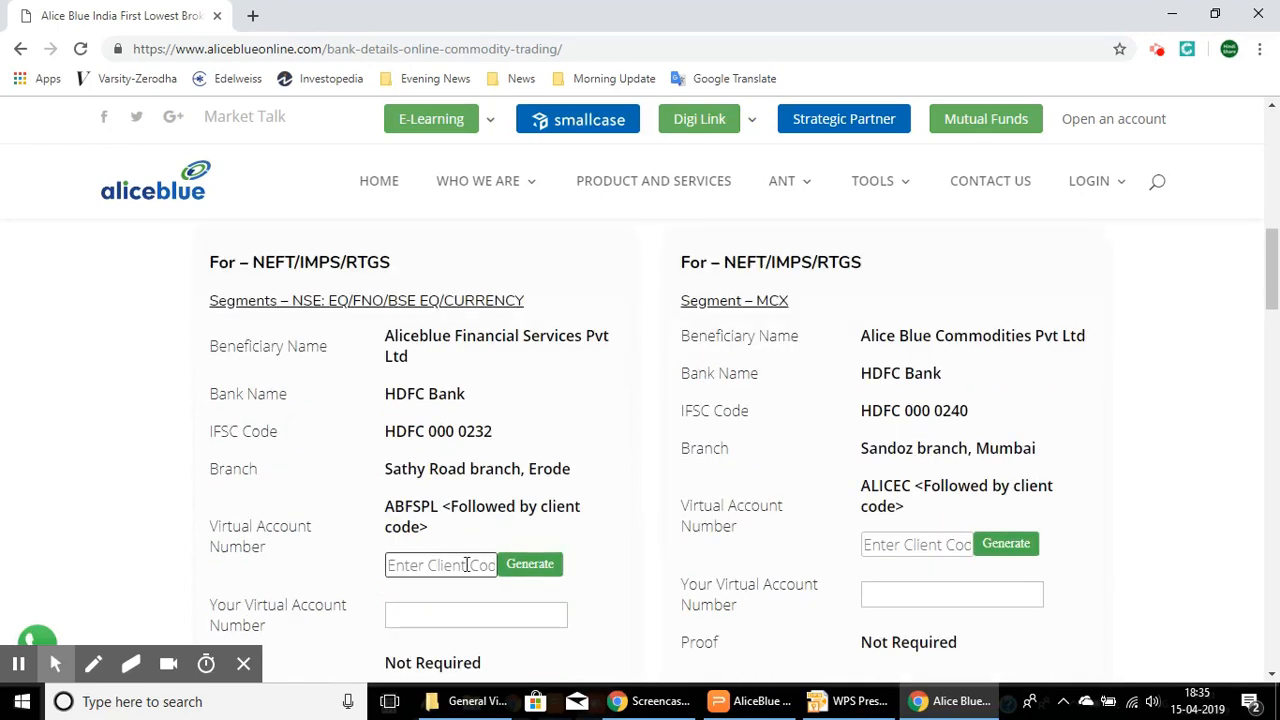
{"action": "left_click", "coordinate": [441, 564]}
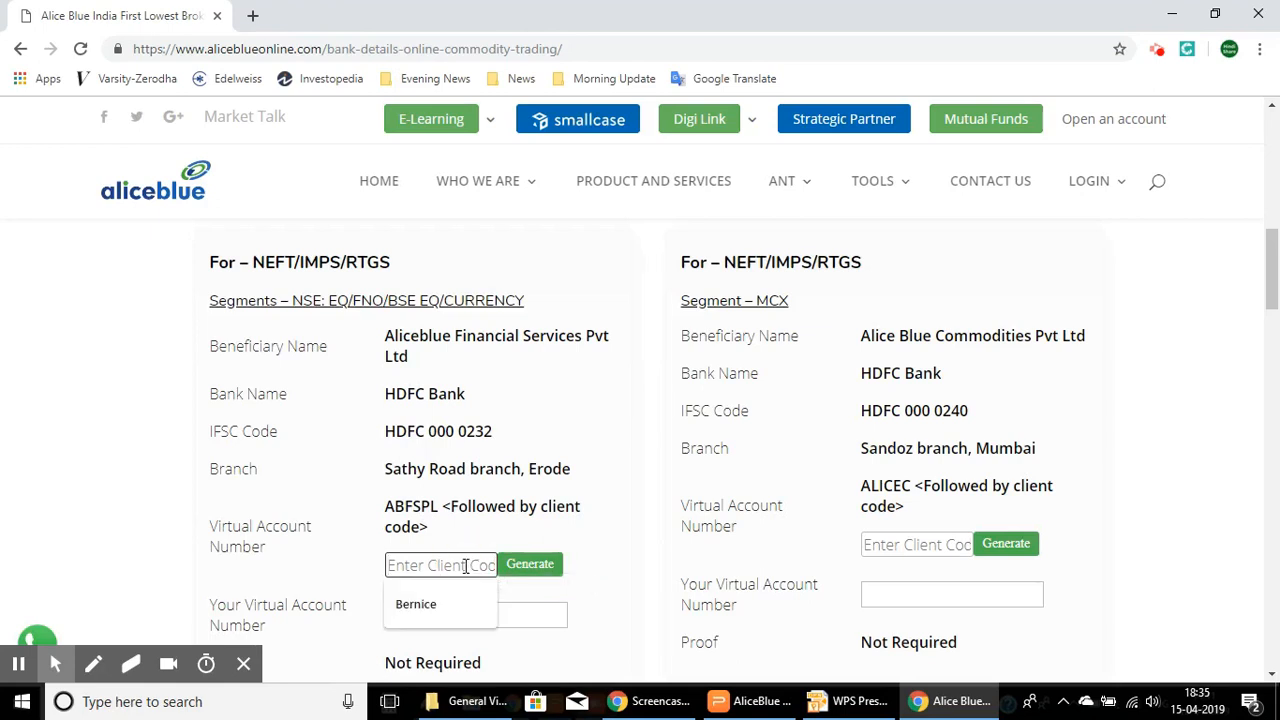
{"action": "mouse_move", "coordinate": [583, 500]}
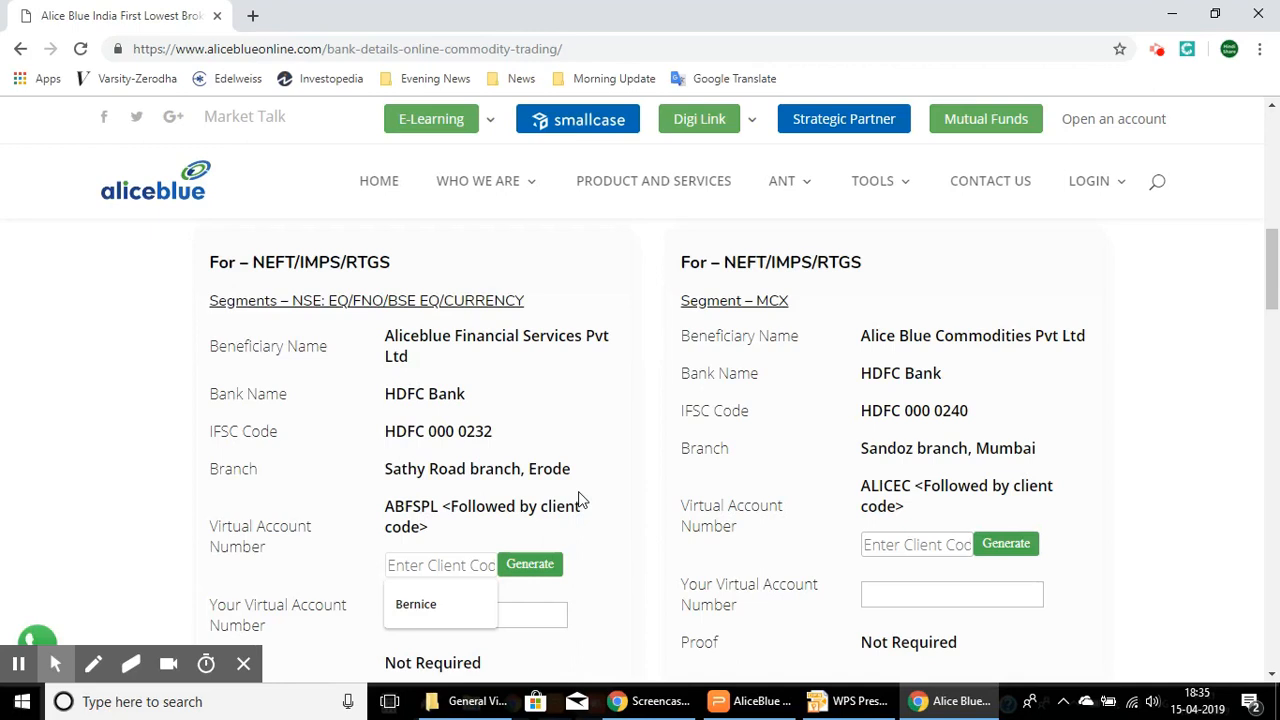
{"action": "left_click", "coordinate": [529, 564]}
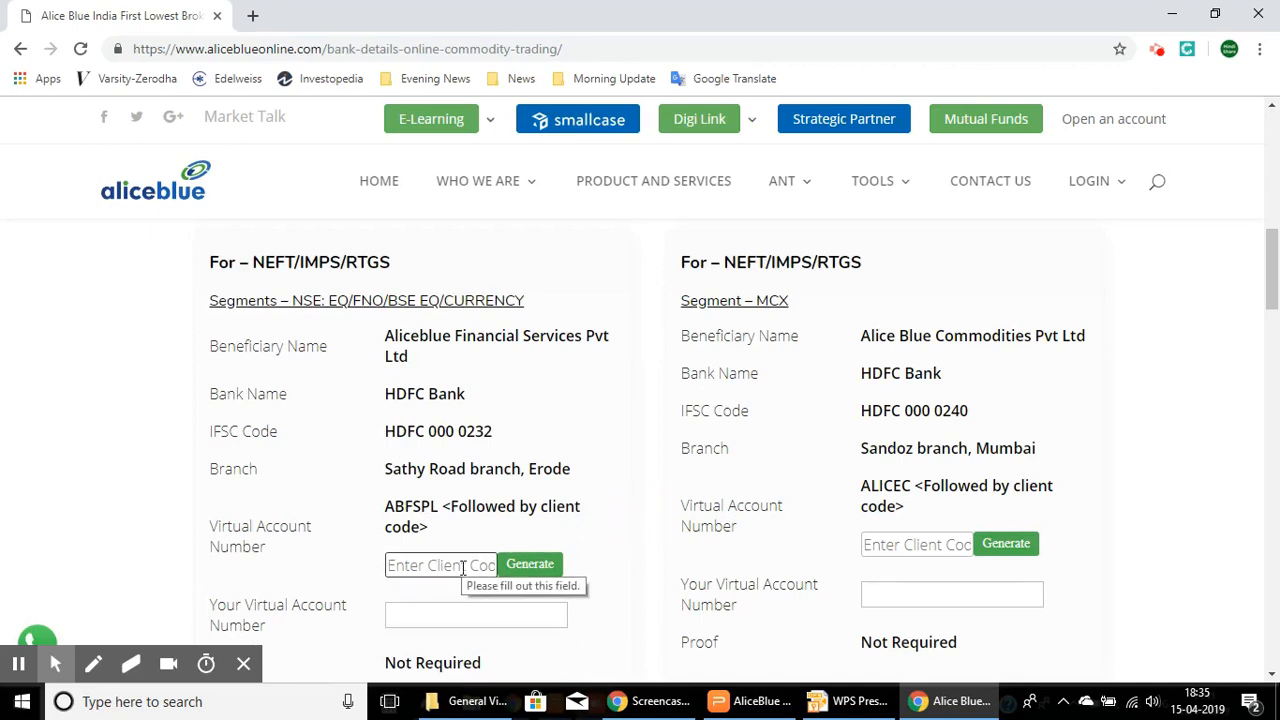
{"action": "type", "text": "z"}
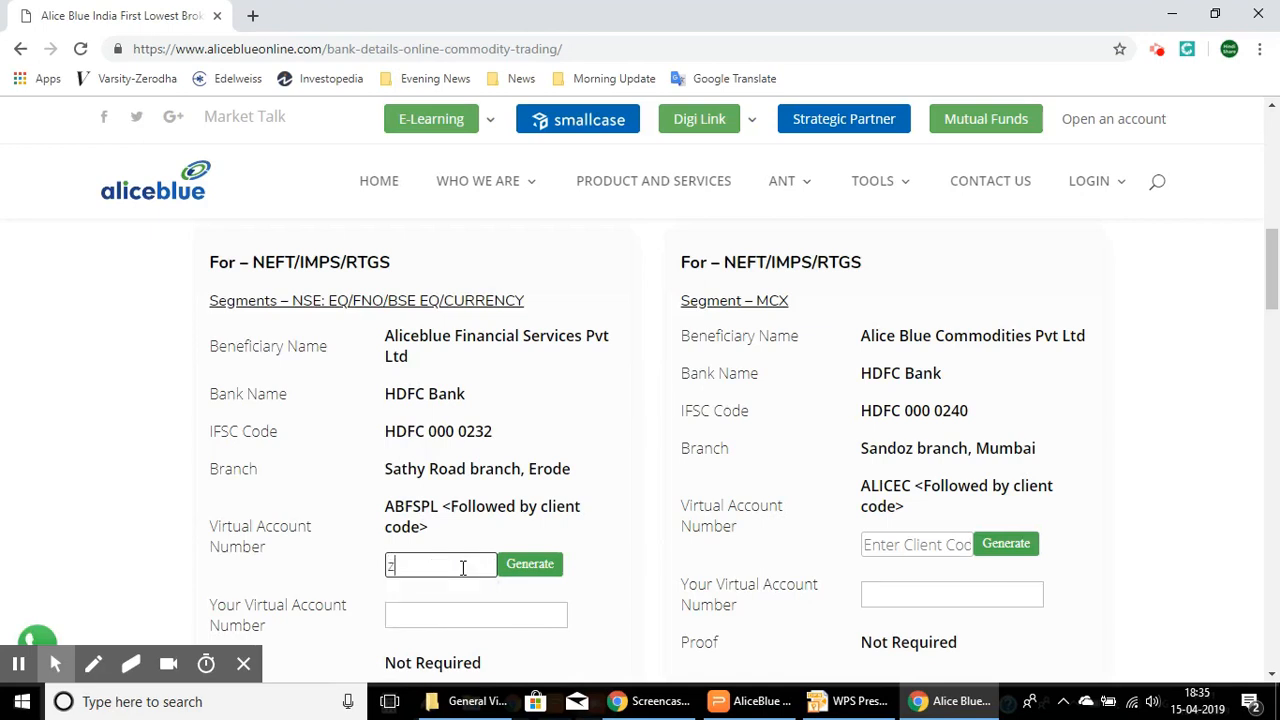
{"action": "type", "text": "zt033"}
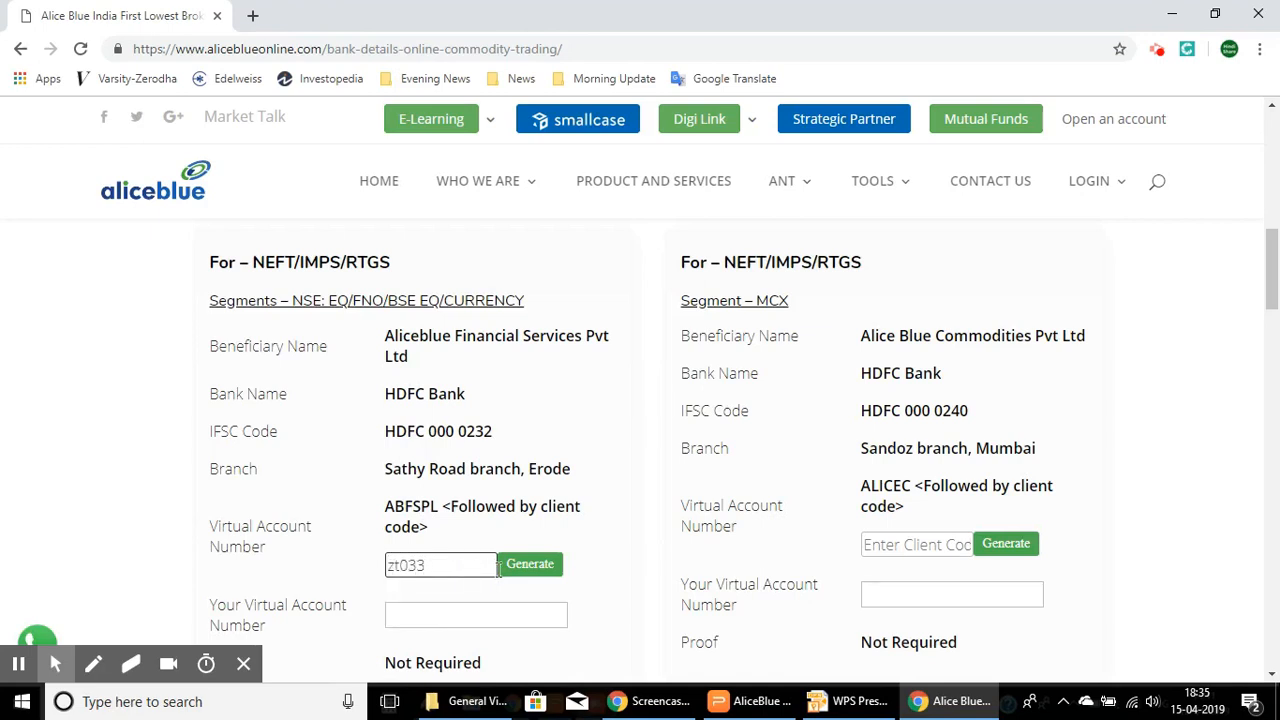
{"action": "left_click", "coordinate": [529, 564]}
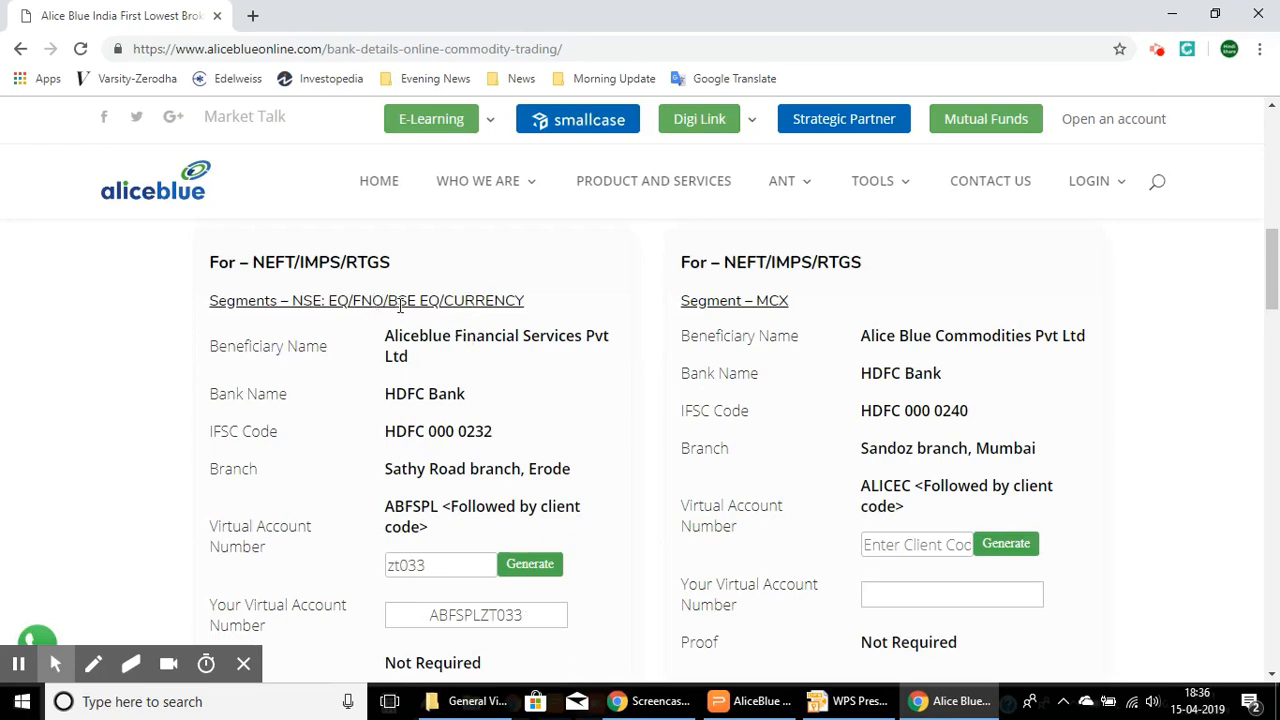
{"action": "mouse_move", "coordinate": [483, 307]}
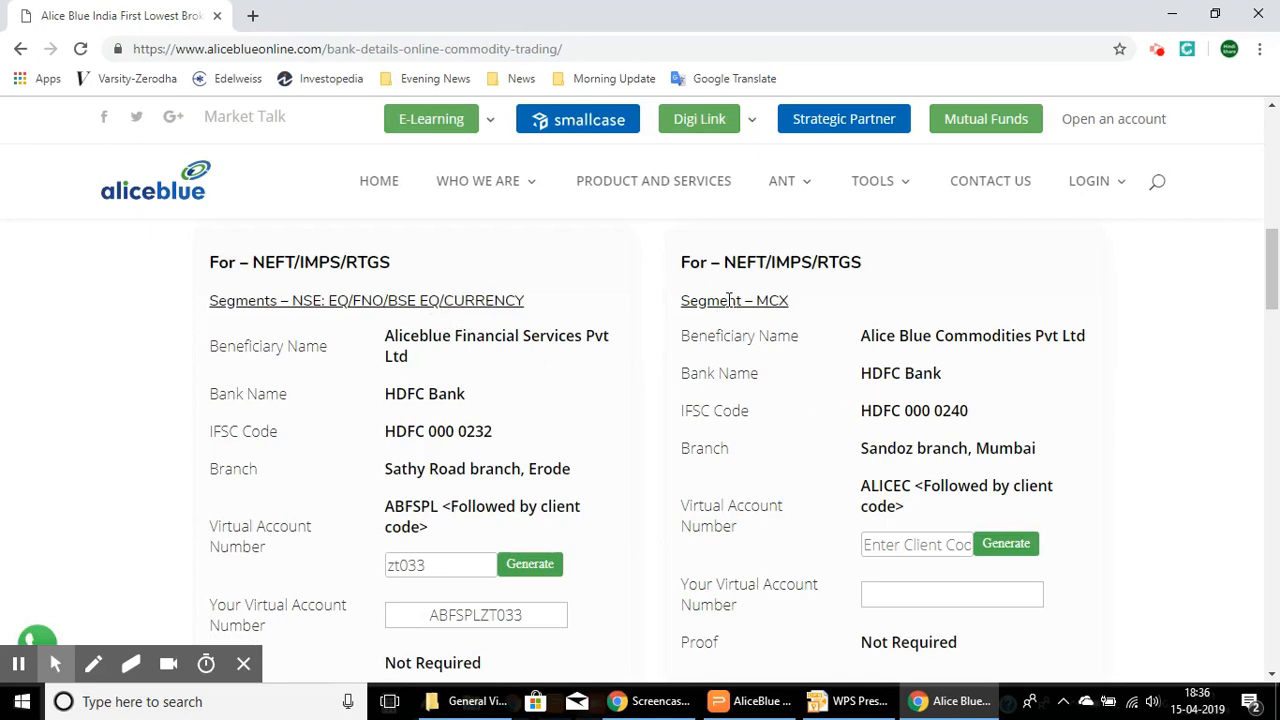
{"action": "mouse_move", "coordinate": [840, 323]}
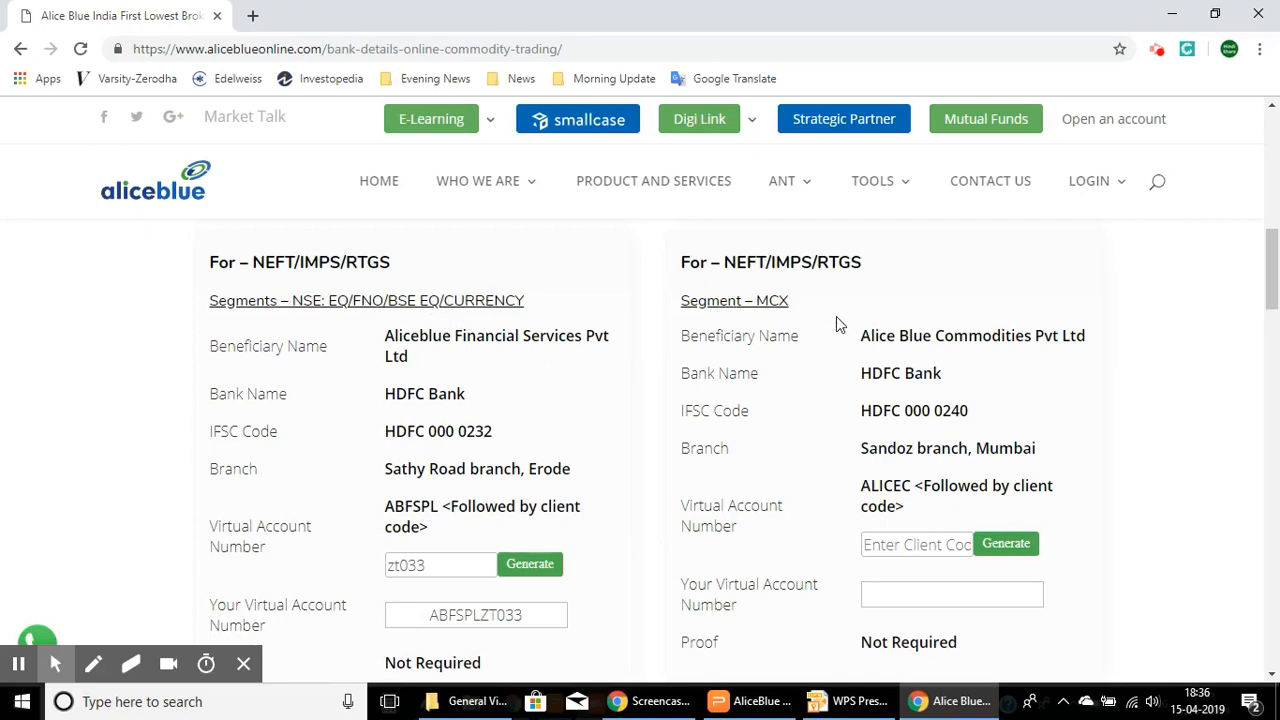
{"action": "mouse_move", "coordinate": [840, 390]}
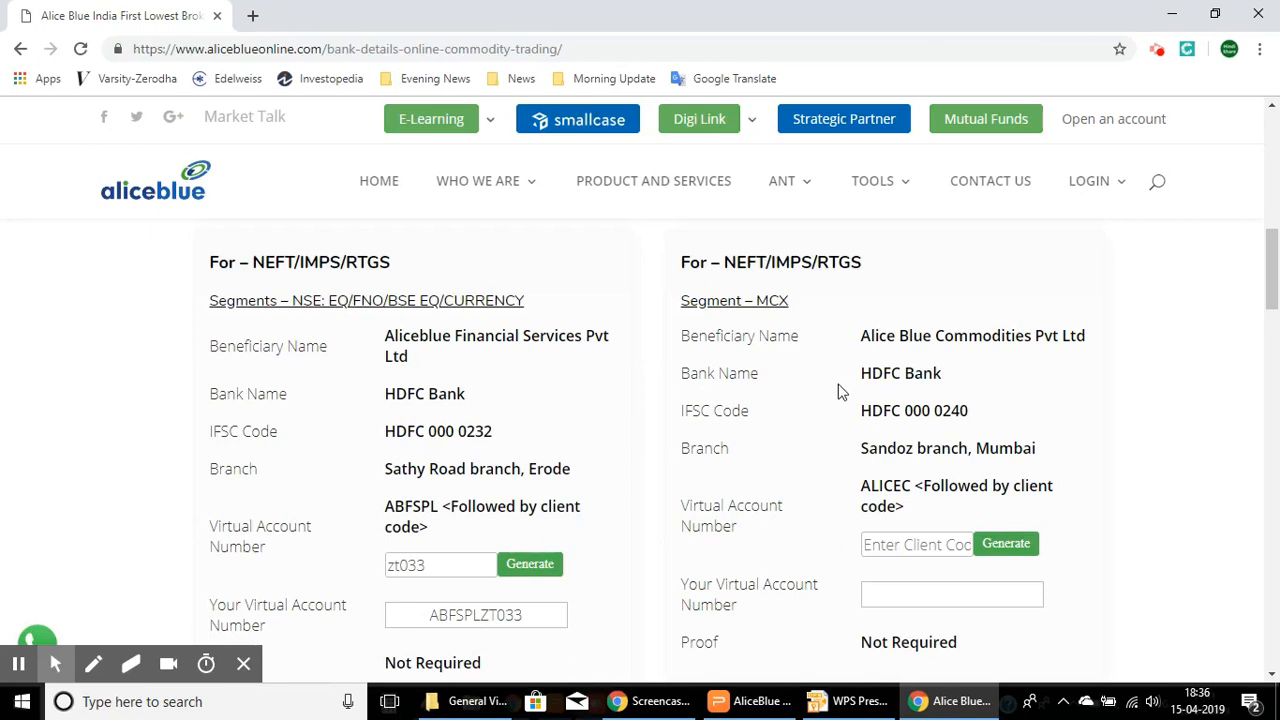
{"action": "left_click", "coordinate": [916, 543]}
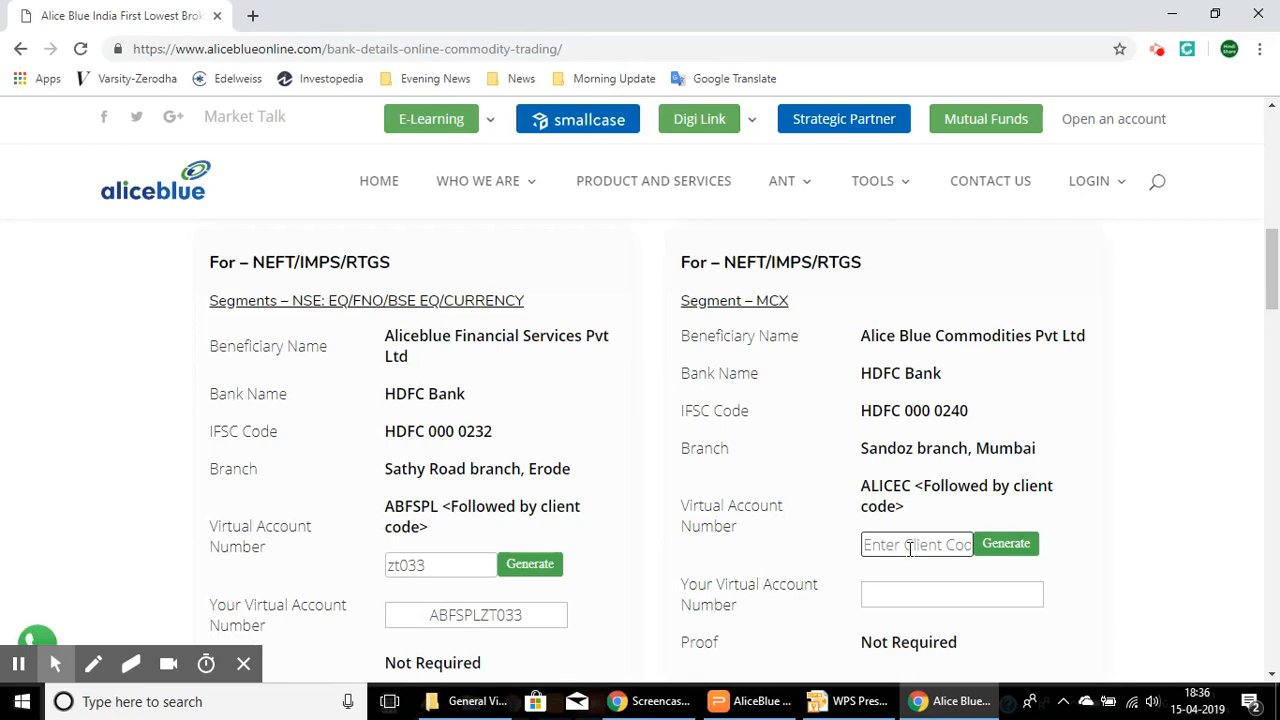
{"action": "type", "text": "zt033"}
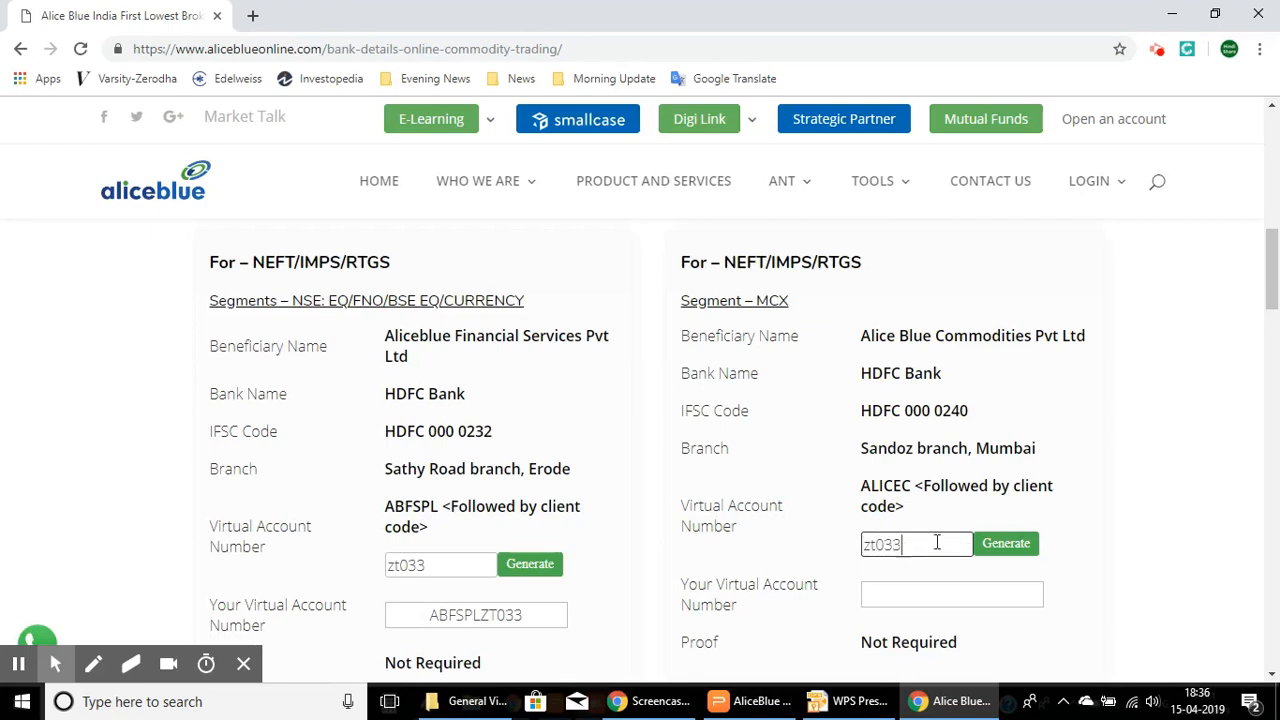
{"action": "left_click", "coordinate": [1005, 543]}
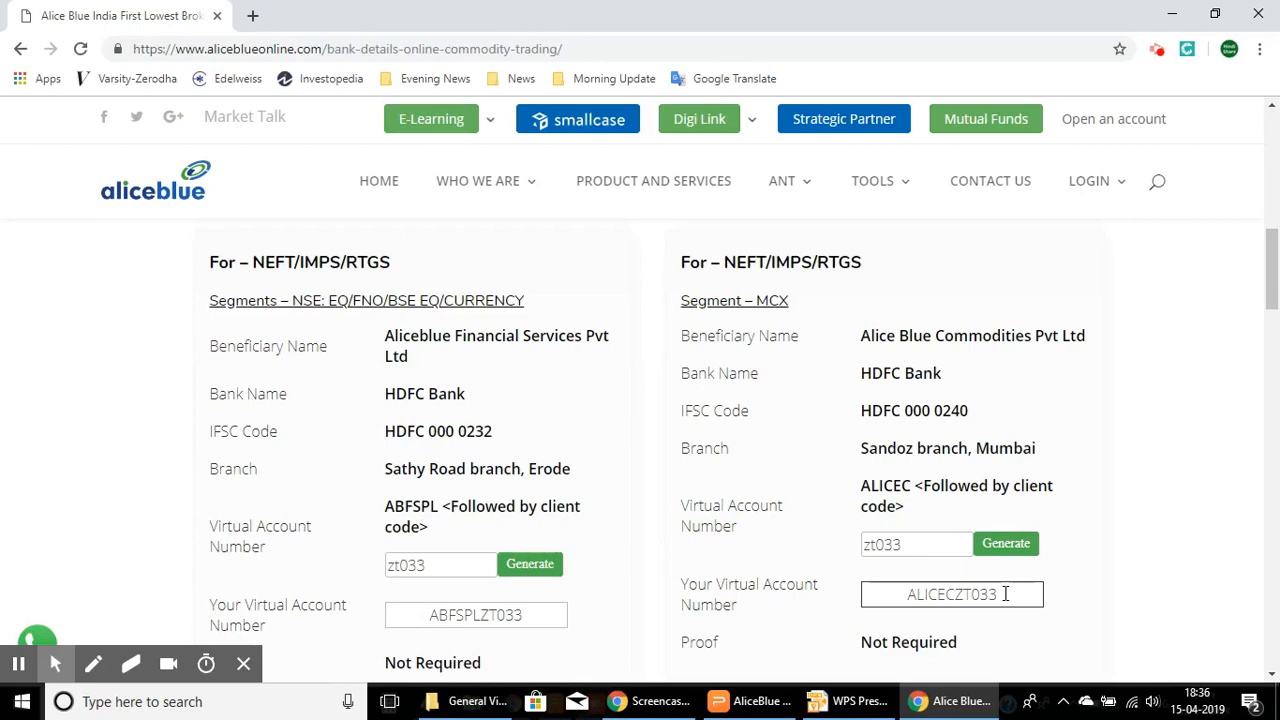
{"action": "mouse_move", "coordinate": [595, 573]}
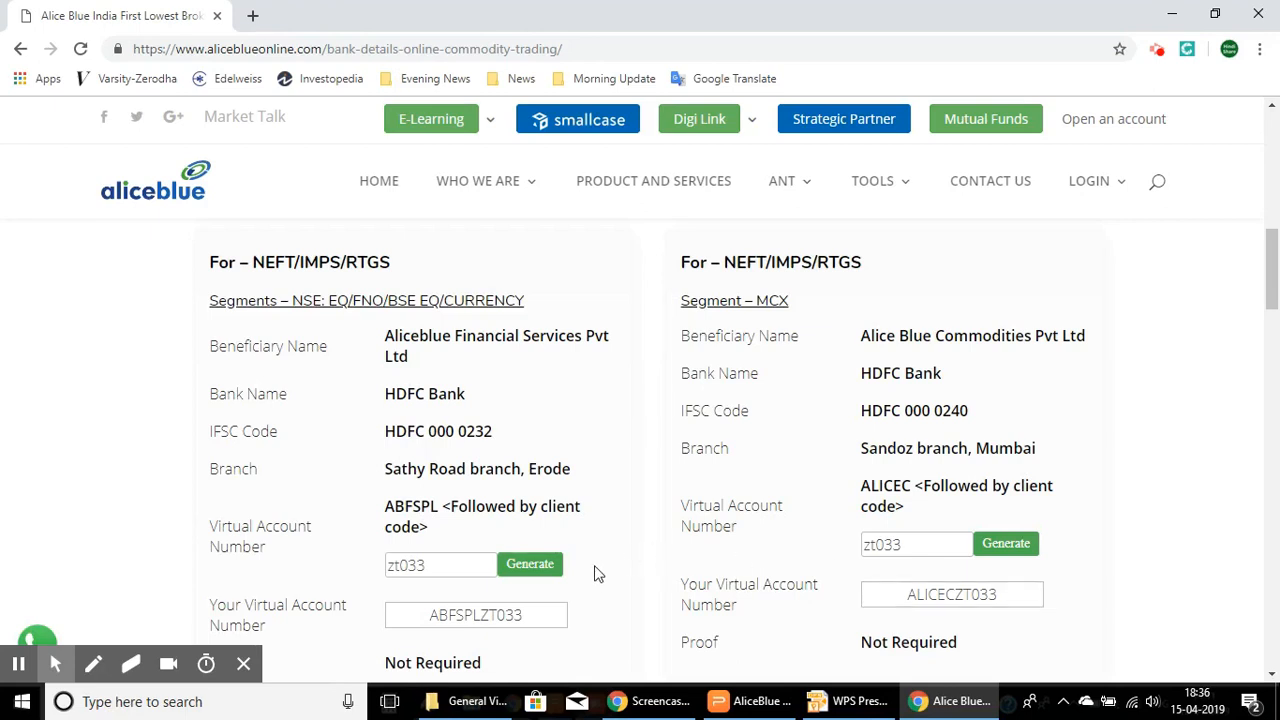
{"action": "mouse_move", "coordinate": [575, 628]}
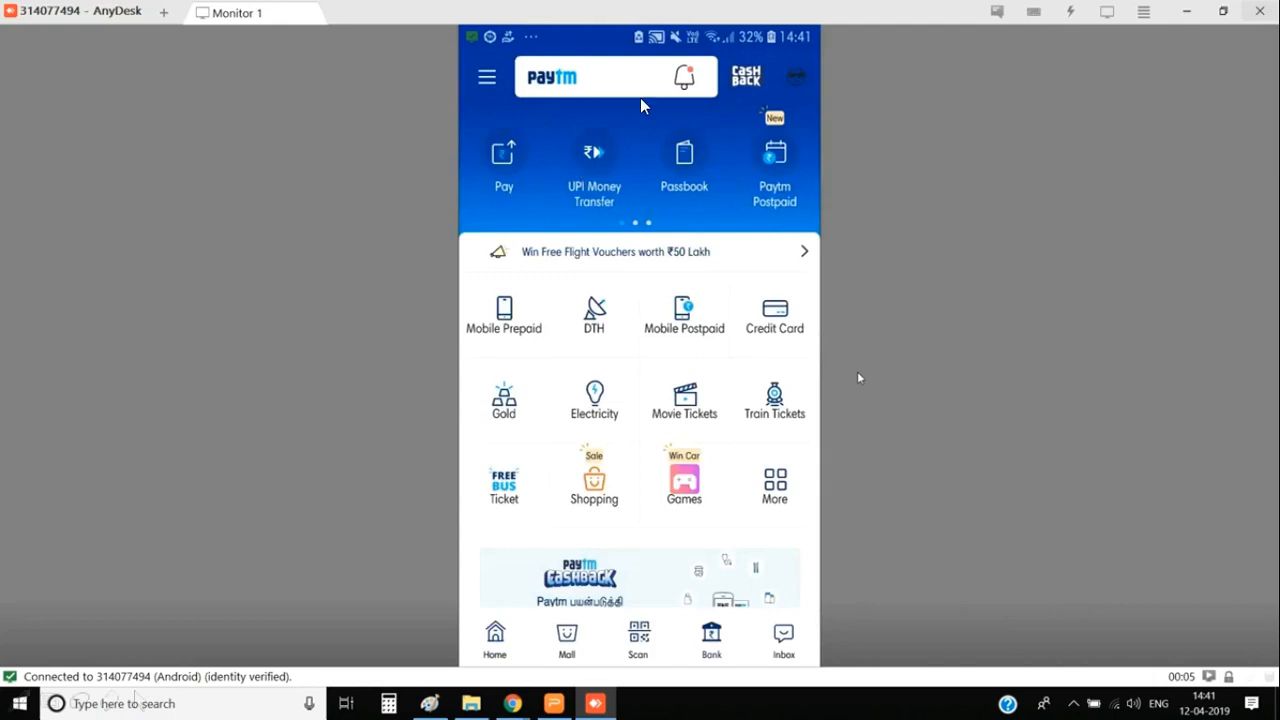
Log in to Paytm Payments Bank with the passcode and open UPI Money Transfer.
{"action": "left_click", "coordinate": [710, 638]}
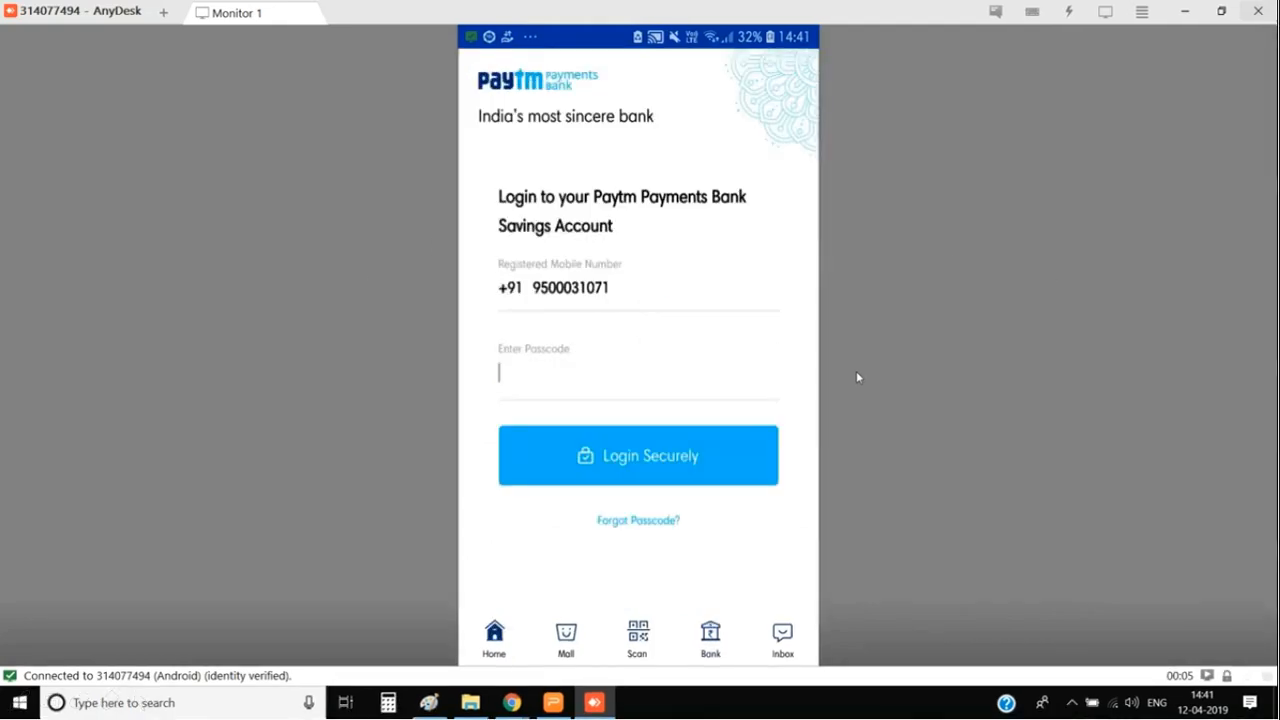
{"action": "left_click", "coordinate": [638, 373]}
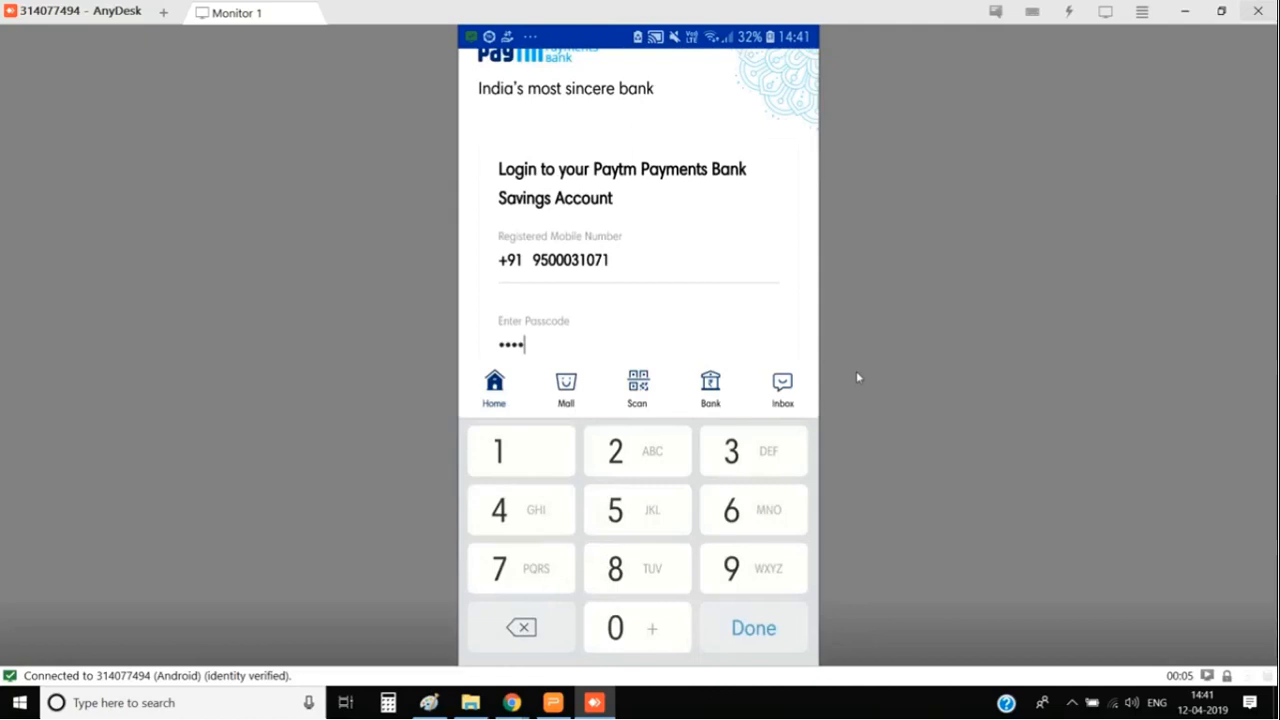
{"action": "left_click", "coordinate": [753, 627]}
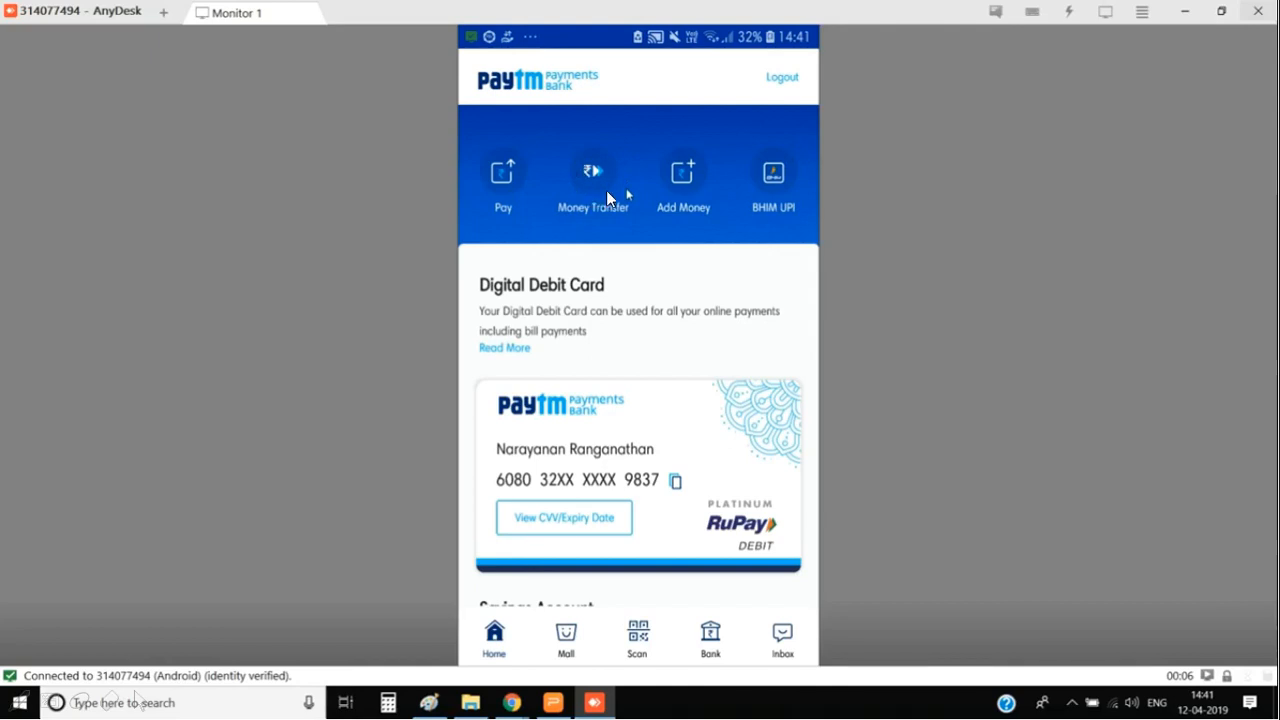
{"action": "left_click", "coordinate": [593, 180]}
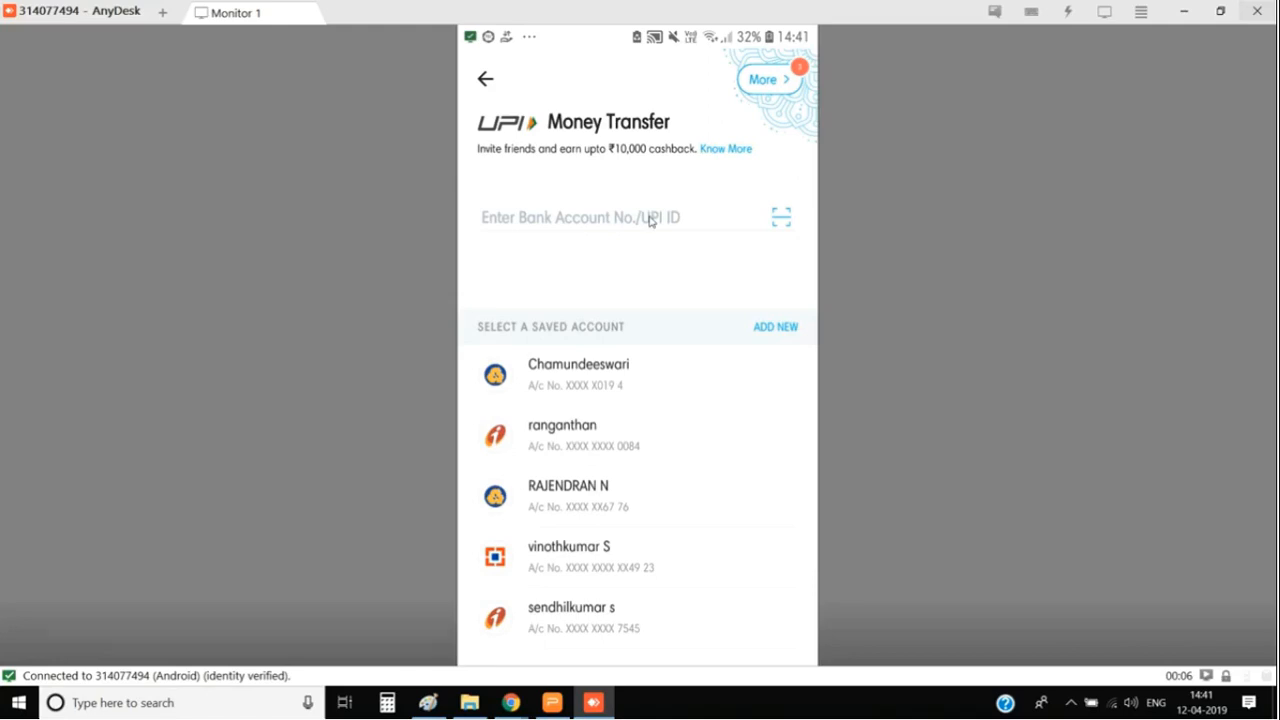
{"action": "mouse_move", "coordinate": [770, 348]}
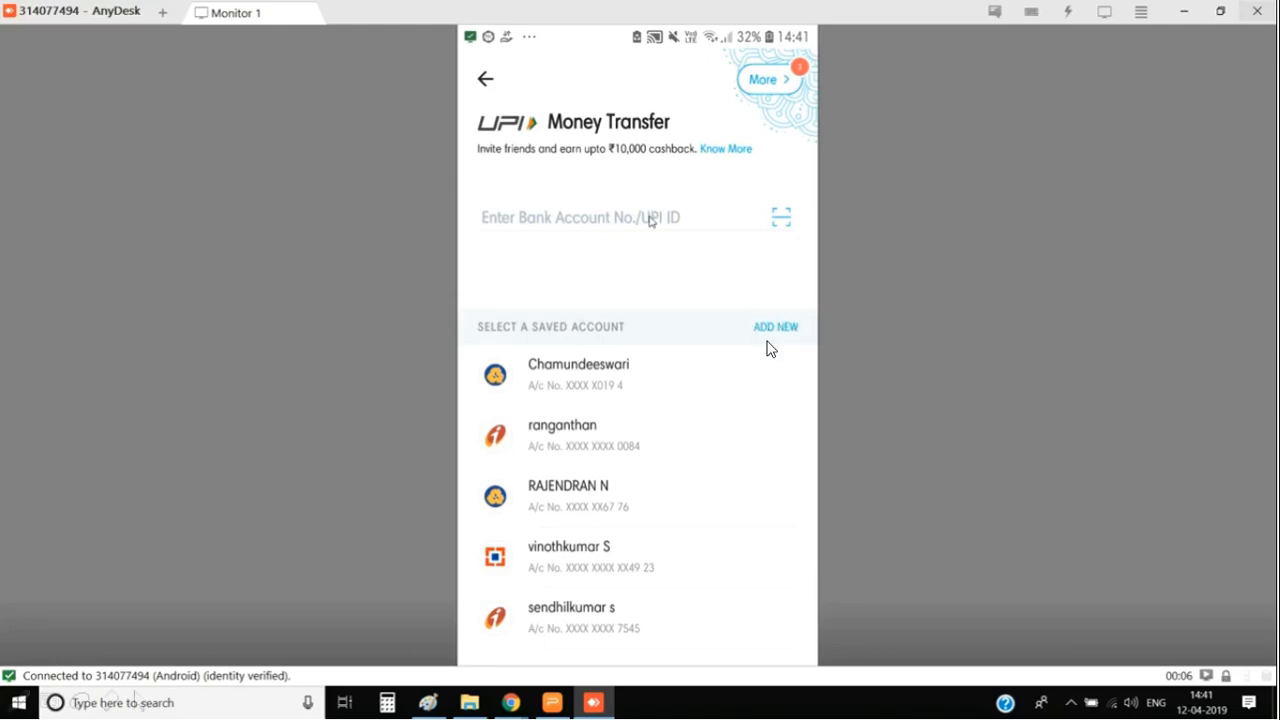
{"action": "mouse_move", "coordinate": [790, 335]}
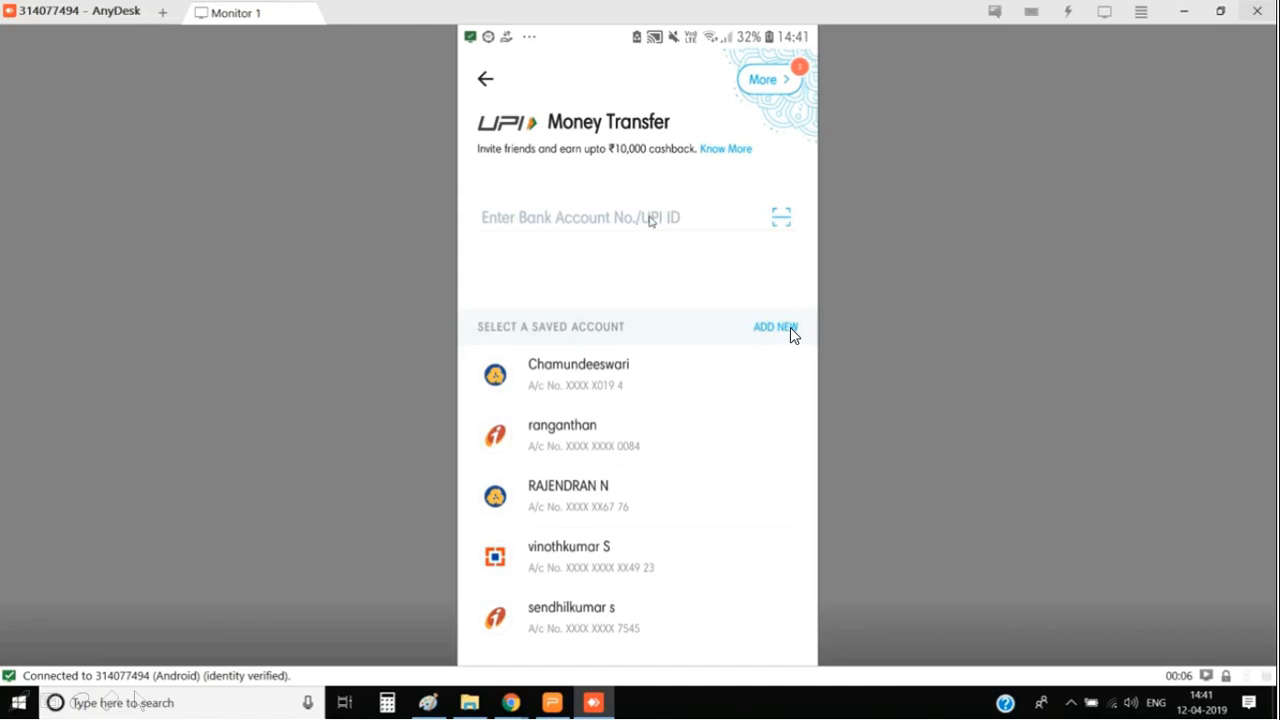
Choose ADD NEW beside 'Select a saved account' to add a payee.
{"action": "left_click", "coordinate": [775, 326]}
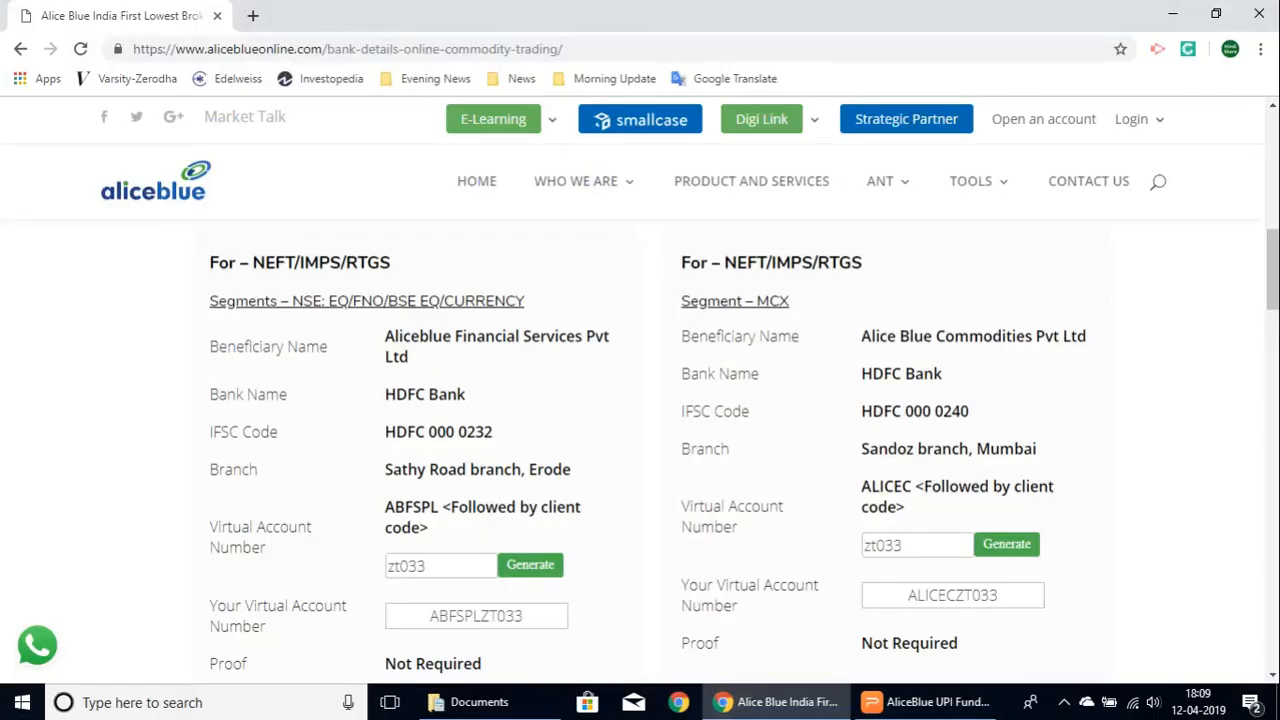
{"action": "mouse_move", "coordinate": [375, 445]}
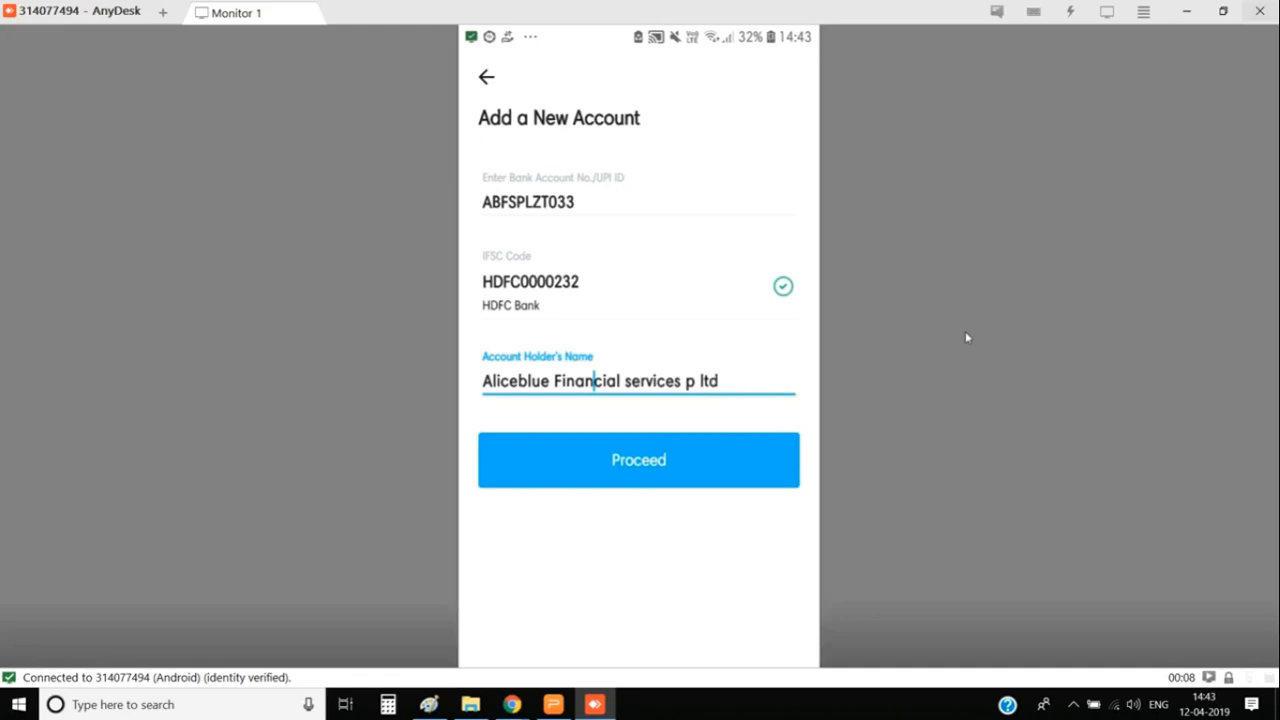
{"action": "left_click", "coordinate": [638, 459]}
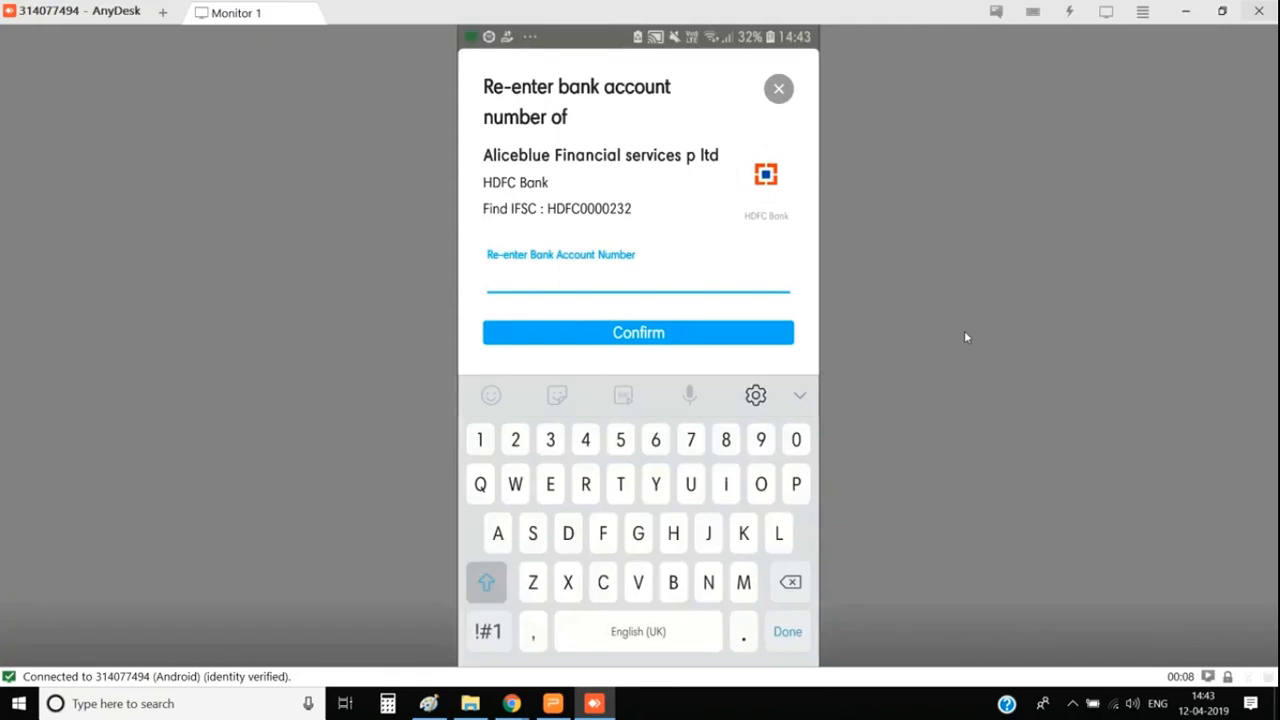
{"action": "left_click", "coordinate": [638, 332]}
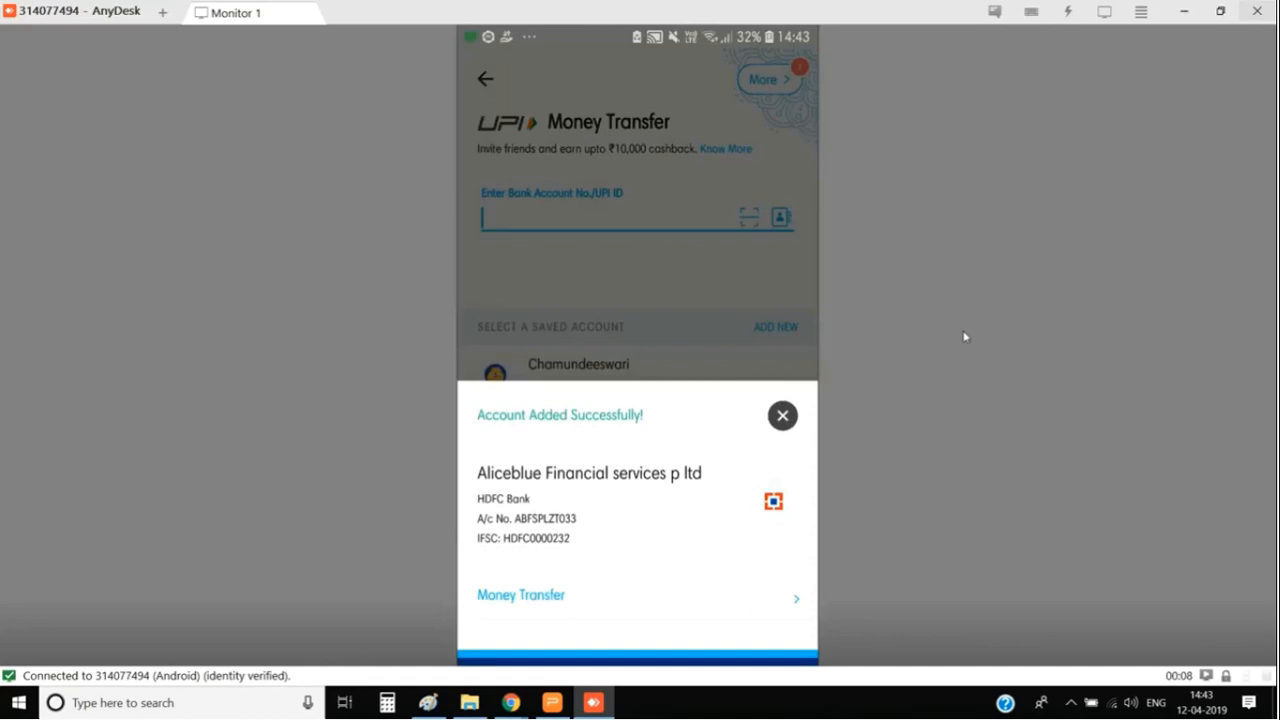
{"action": "left_click", "coordinate": [521, 594]}
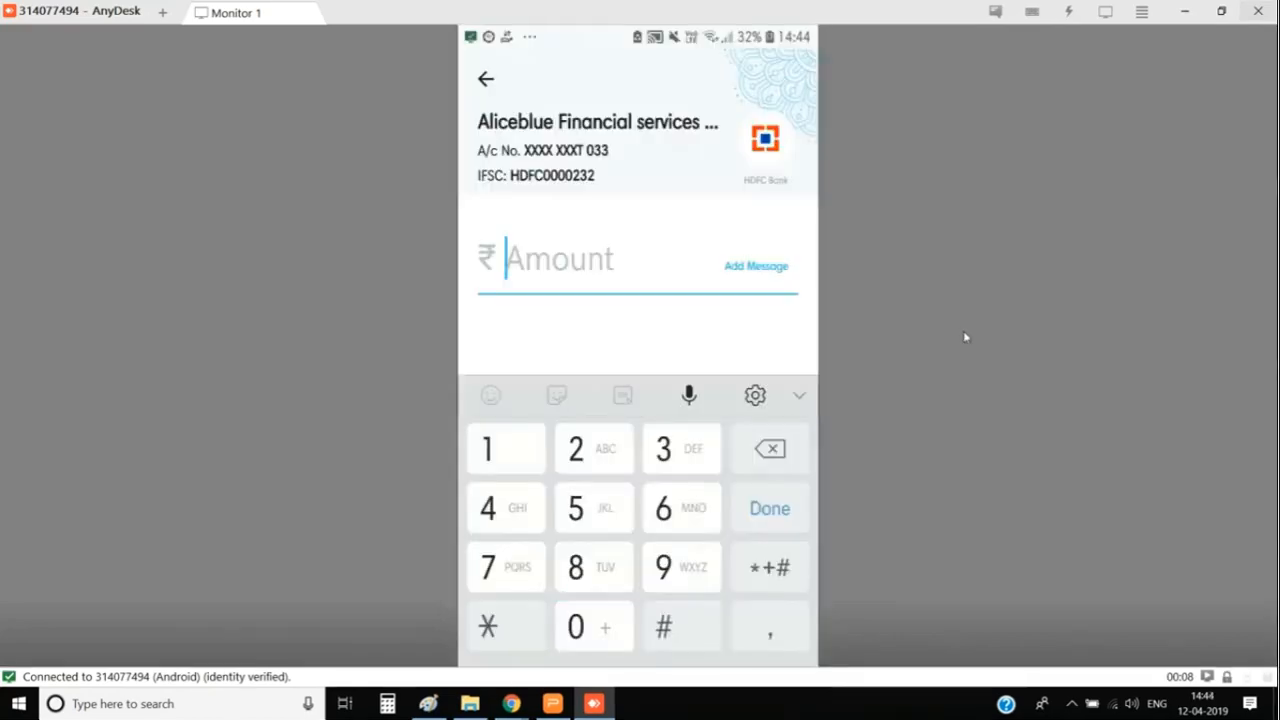